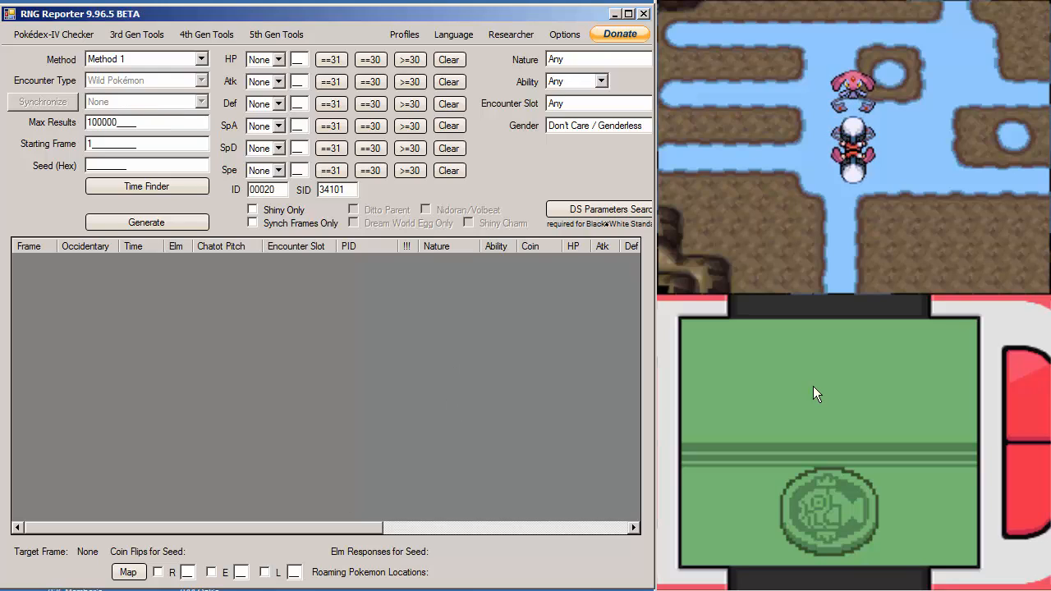
{"action": "mouse_move", "coordinate": [651, 368]}
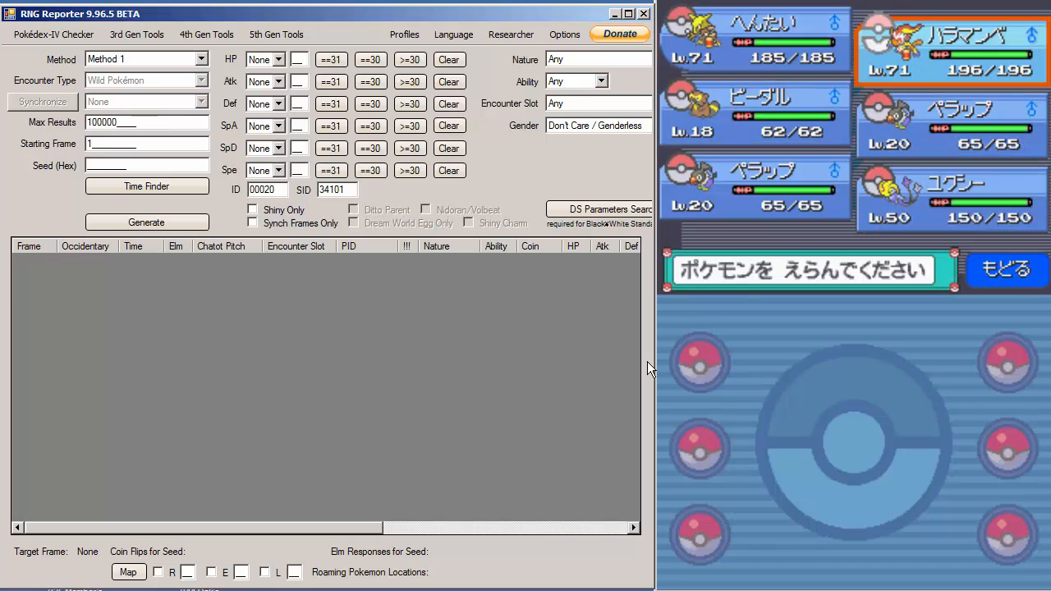
Keep Method 1 in the 4th Gen Time Finder and target a Modest nature with all six IVs == 31
{"action": "left_click", "coordinate": [756, 41]}
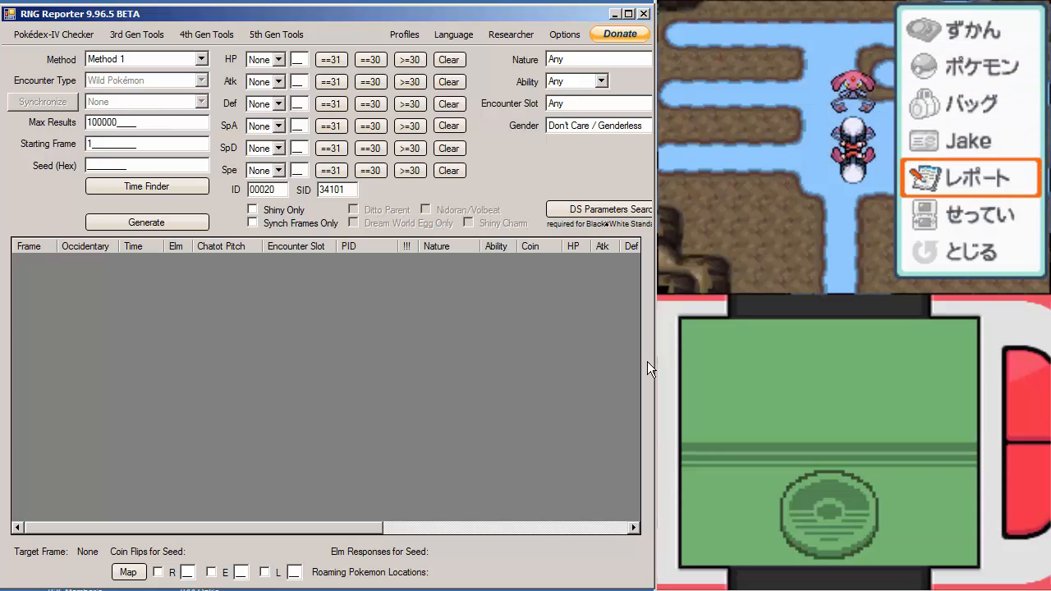
{"action": "left_click", "coordinate": [973, 177]}
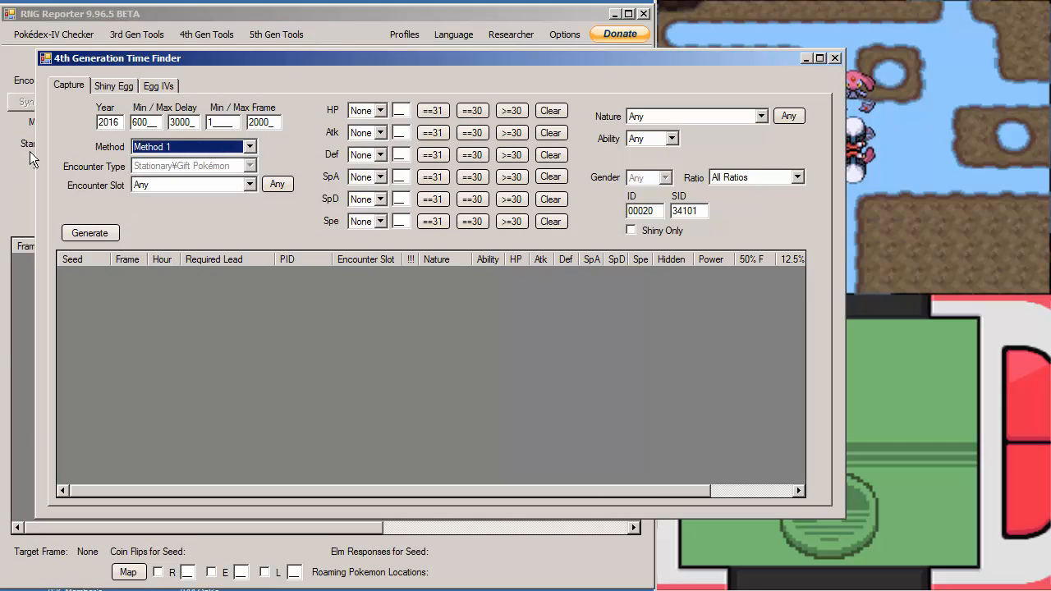
{"action": "left_click", "coordinate": [250, 146]}
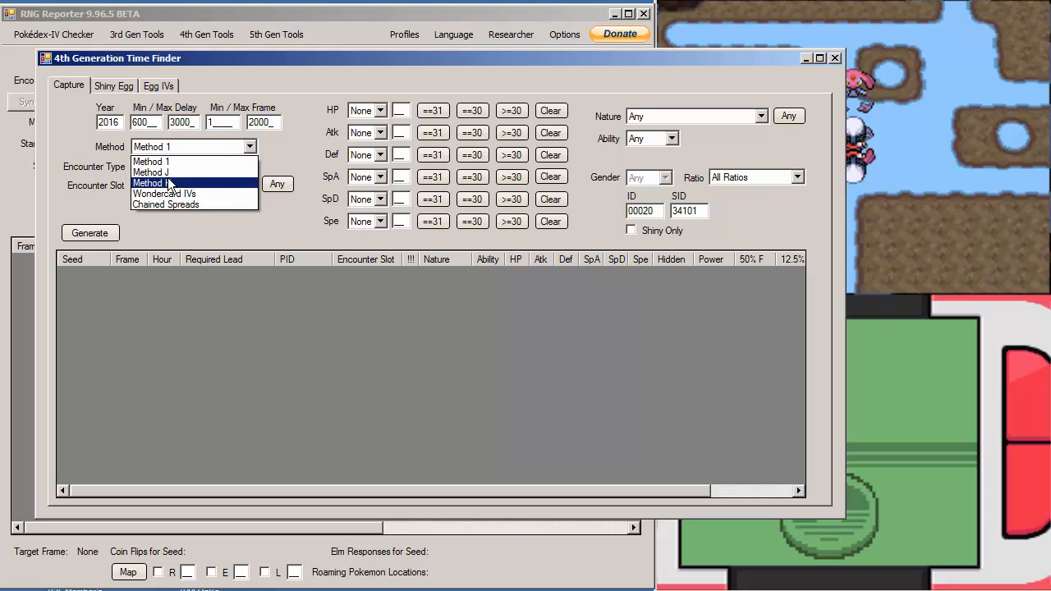
{"action": "left_click", "coordinate": [151, 183]}
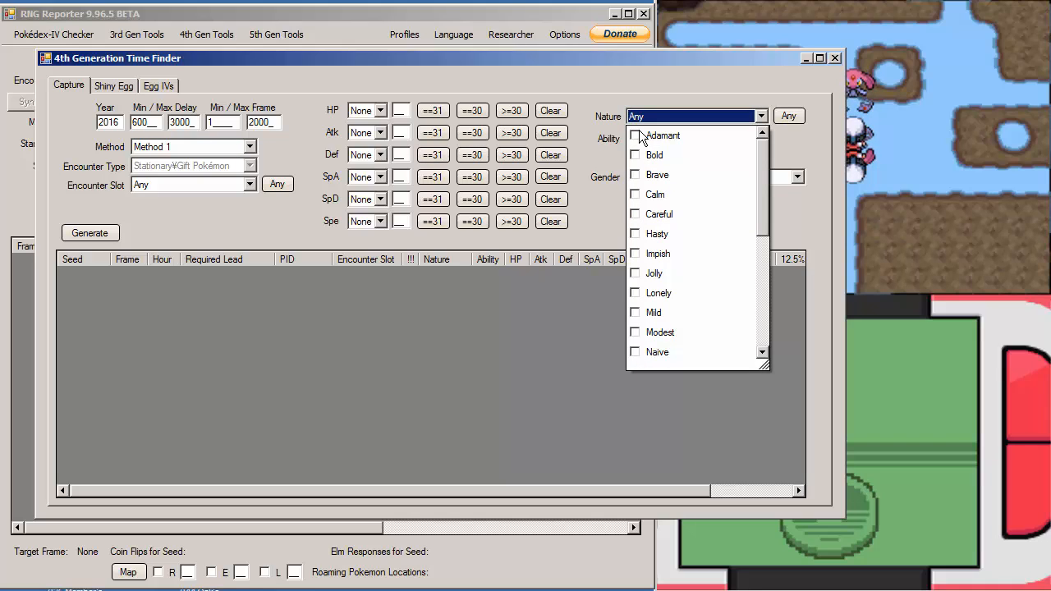
{"action": "scroll", "scroll_direction": "down", "scroll_amount": 3}
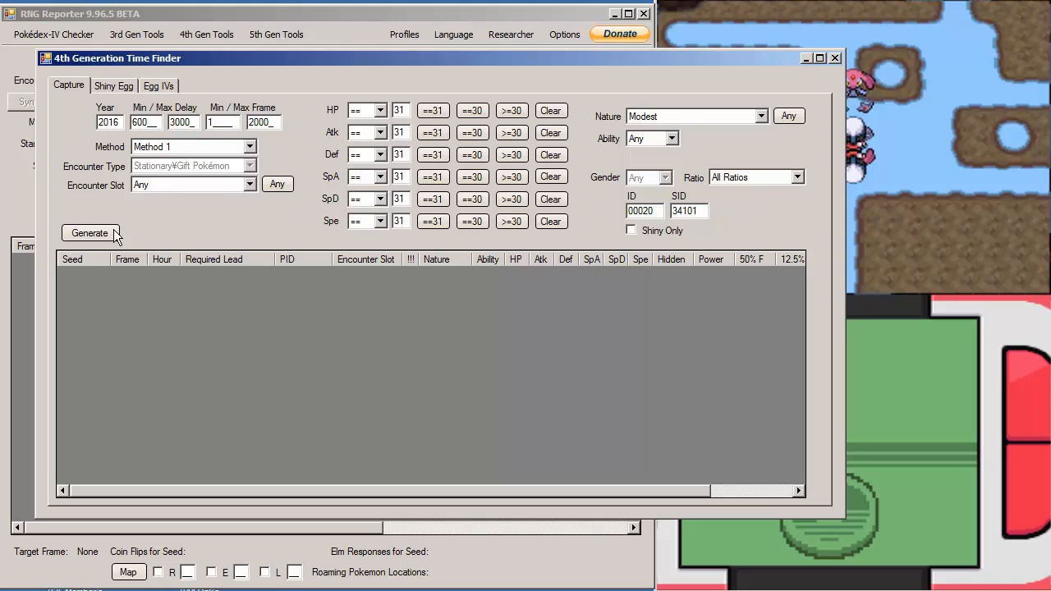
Generate the perfect-IV Modest seeds and sort the results by the Frame column
{"action": "left_click", "coordinate": [88, 233]}
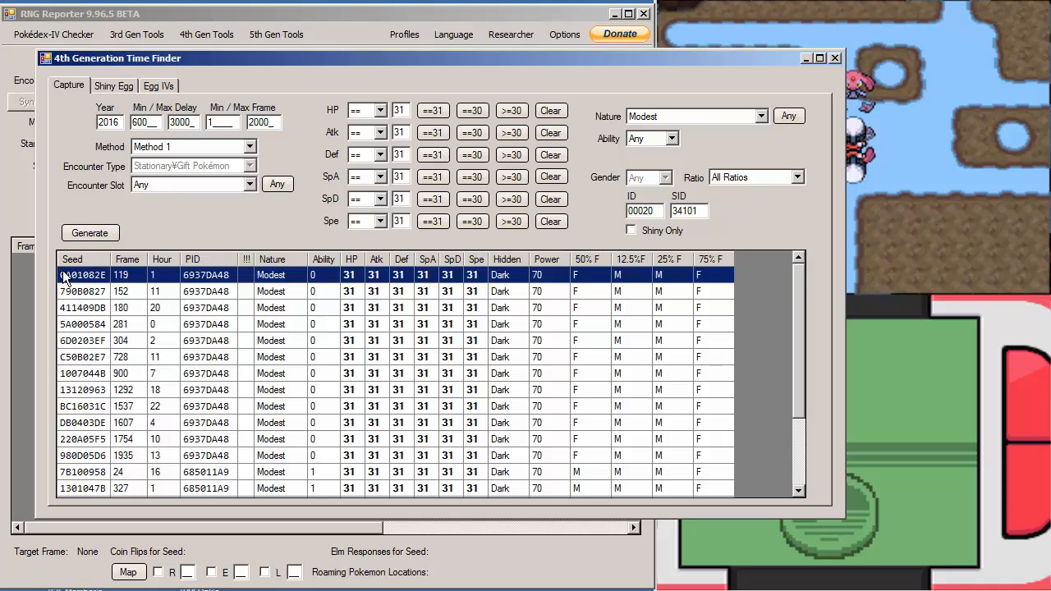
{"action": "scroll", "scroll_direction": "down", "scroll_amount": 3}
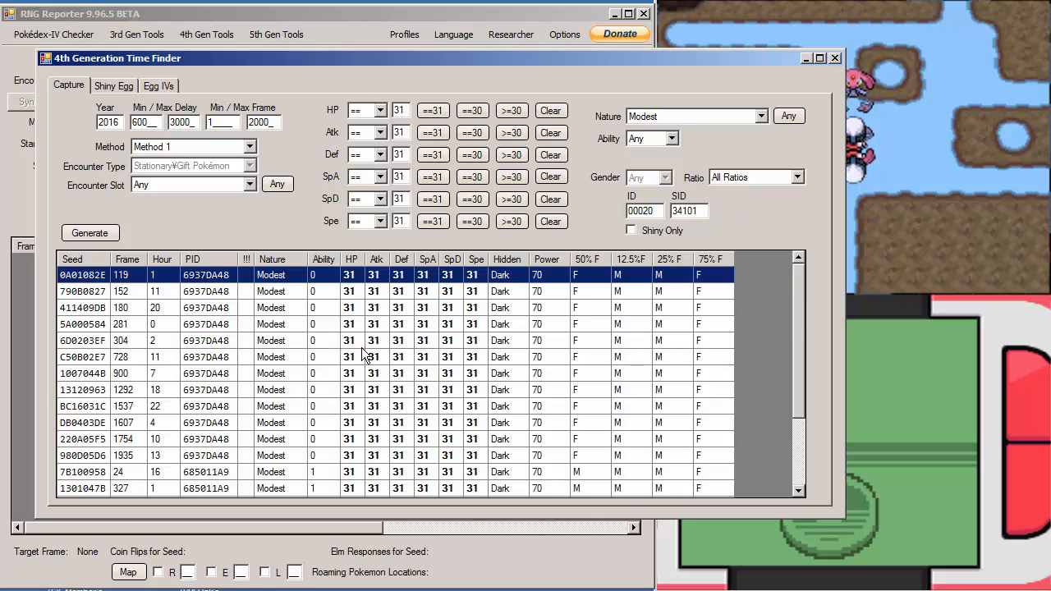
{"action": "scroll", "scroll_direction": "down", "scroll_amount": 3}
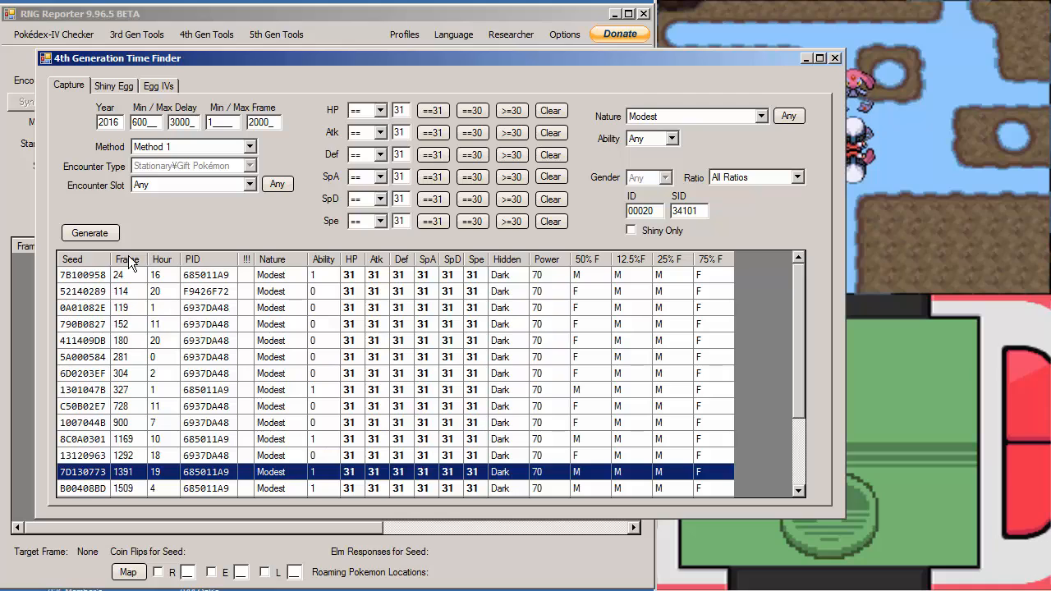
{"action": "mouse_move", "coordinate": [699, 322]}
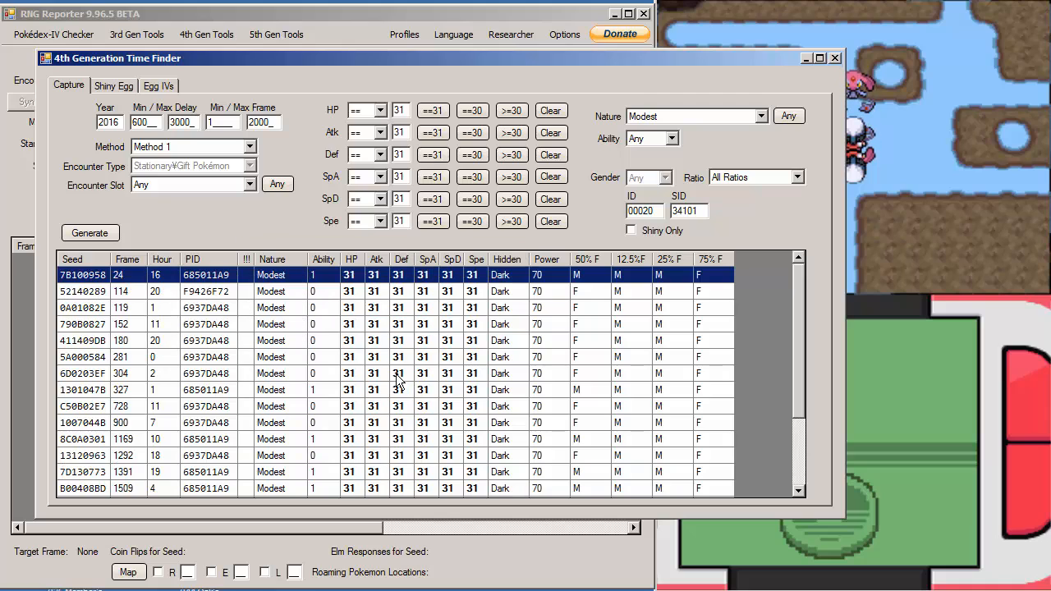
{"action": "mouse_move", "coordinate": [421, 407]}
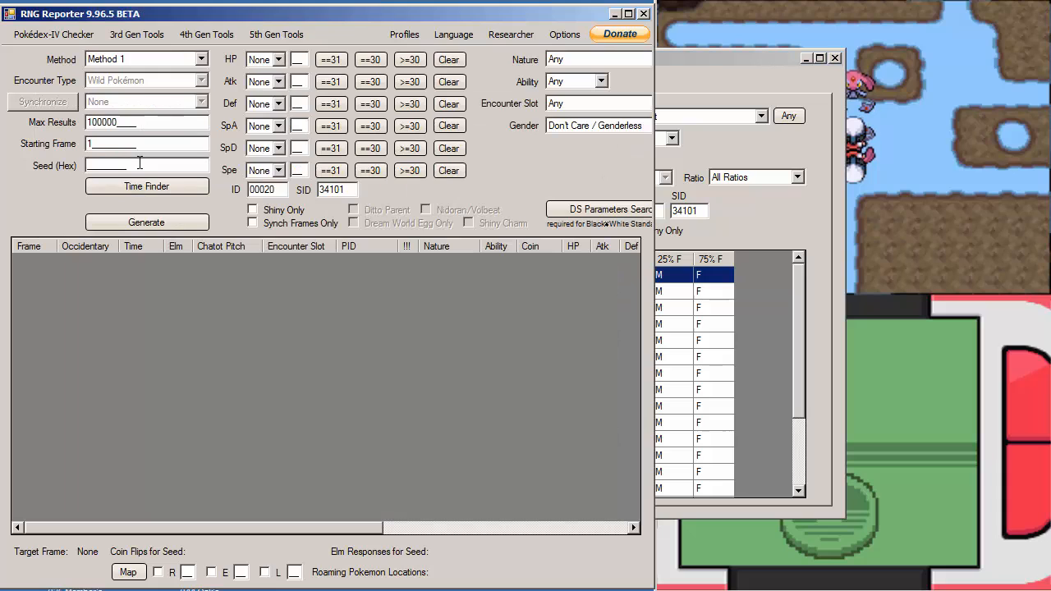
Enter seed 7B100958 in Seed (Hex) and generate its frame list
{"action": "left_click", "coordinate": [146, 164]}
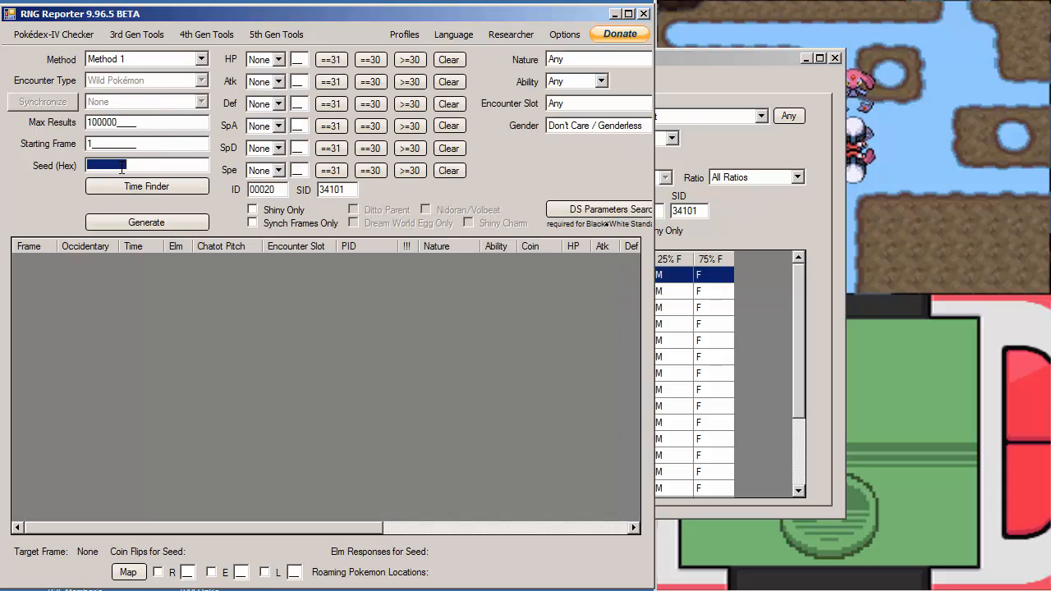
{"action": "type", "text": "7B100958"}
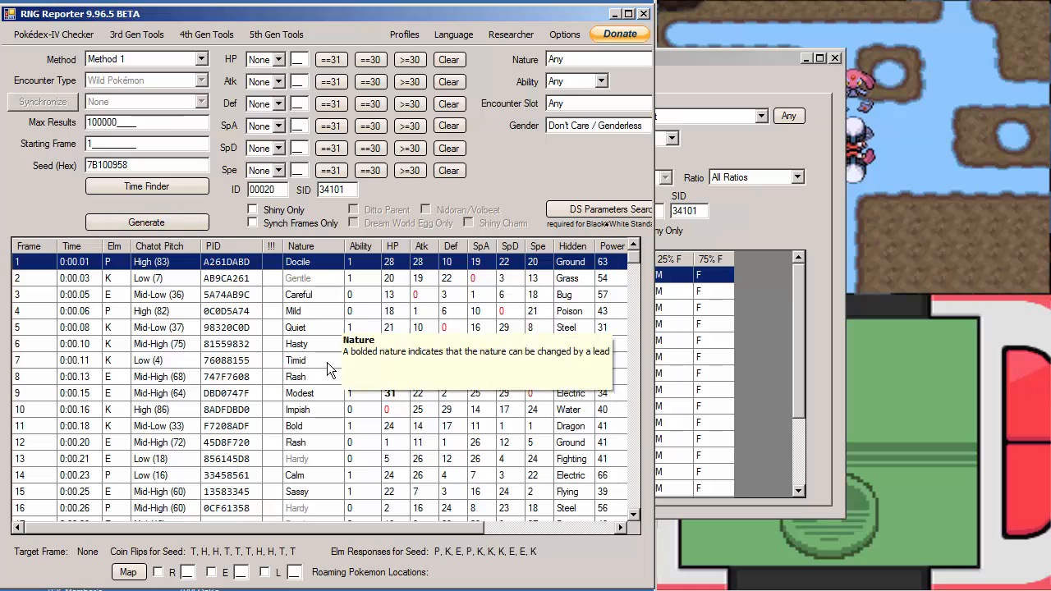
{"action": "scroll", "scroll_direction": "down", "scroll_amount": 3}
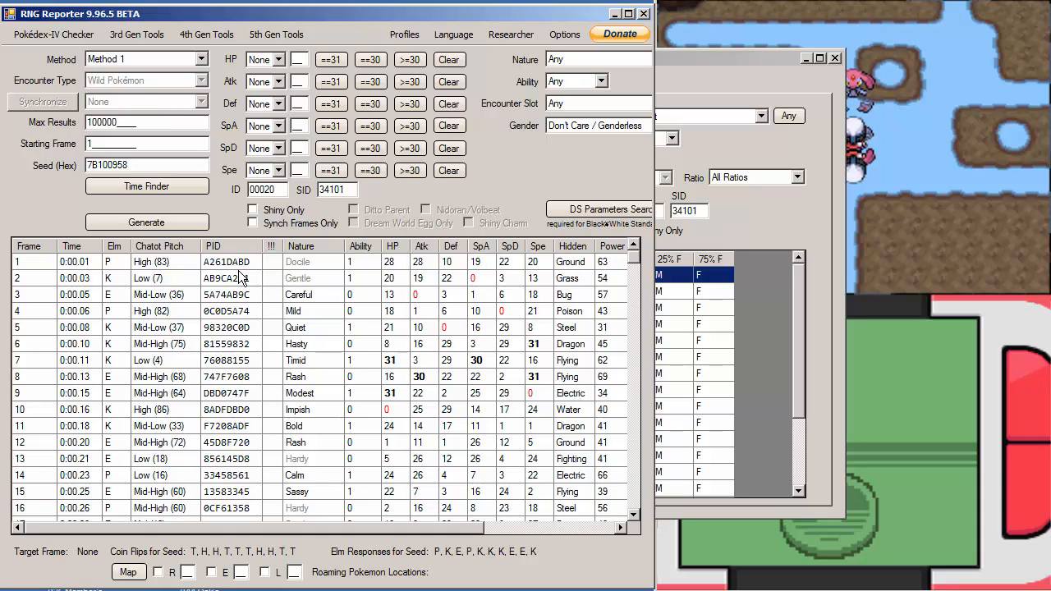
Bring up the Seed to Time finder from the 4th Gen Tools menu
{"action": "left_click", "coordinate": [205, 33]}
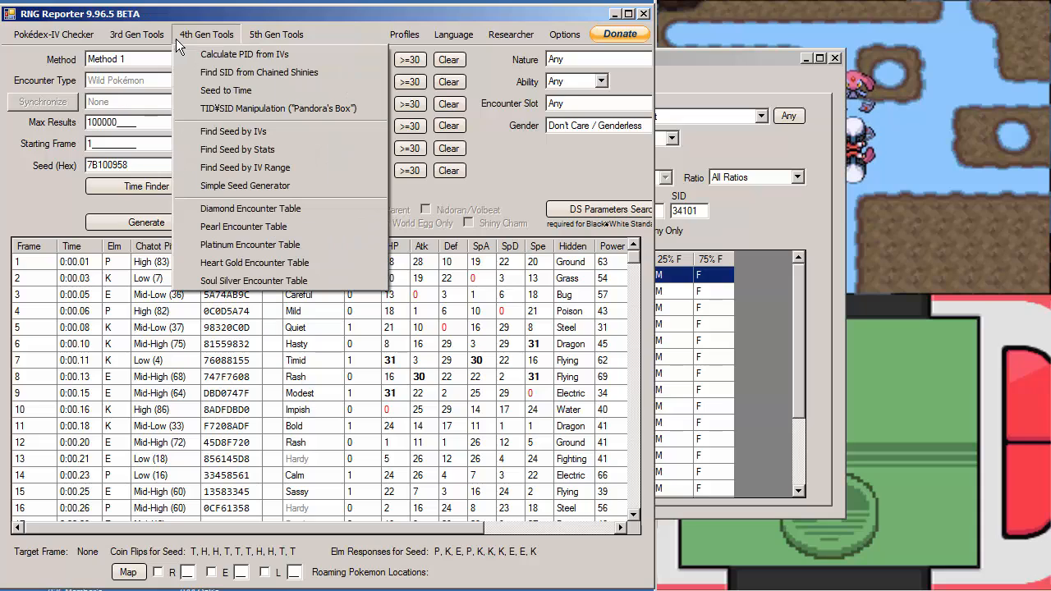
{"action": "mouse_move", "coordinate": [278, 108]}
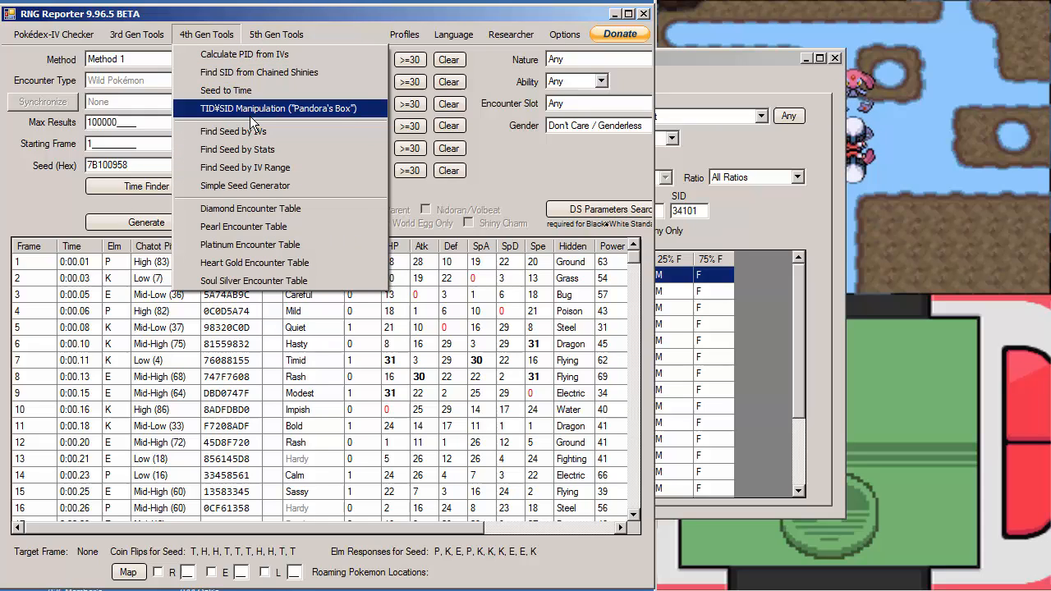
{"action": "left_click", "coordinate": [272, 108]}
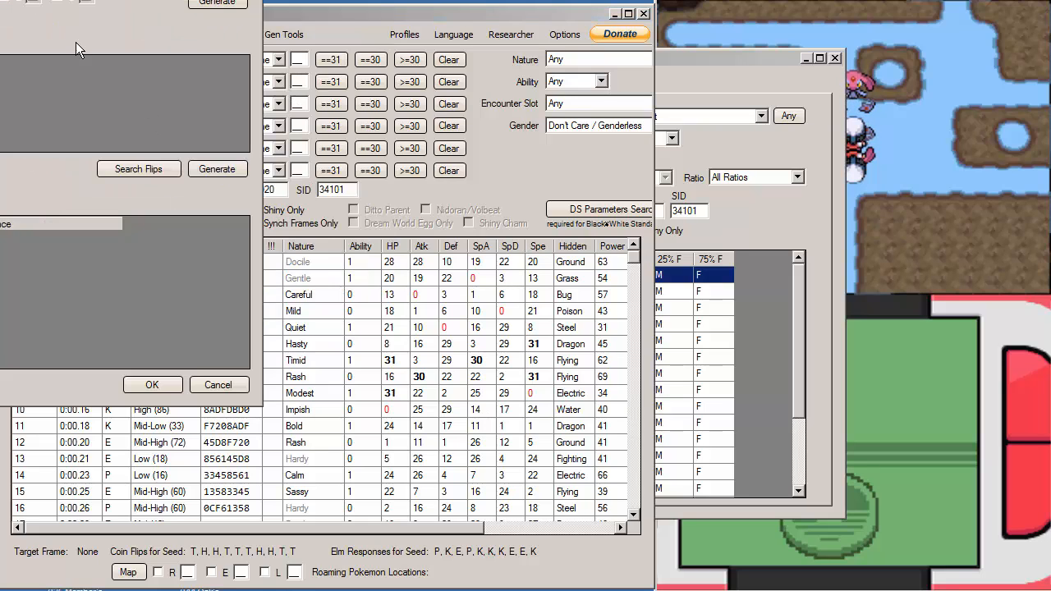
Paste seed 7B100958, keep Seconds at 23 and generate the 2016 dates, times and delay 2376
{"action": "right_click", "coordinate": [200, 91]}
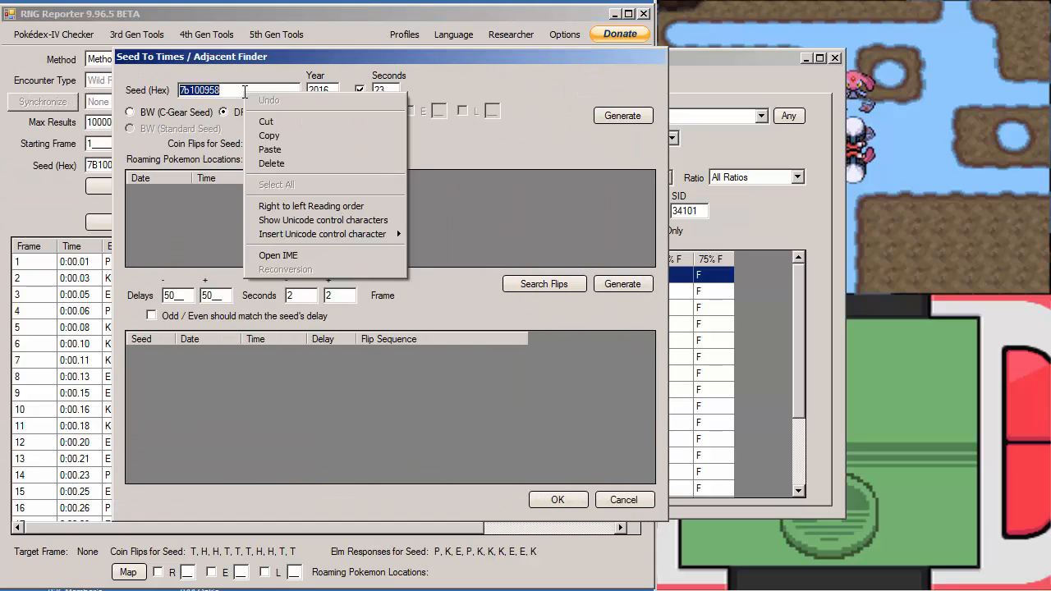
{"action": "left_click", "coordinate": [388, 112]}
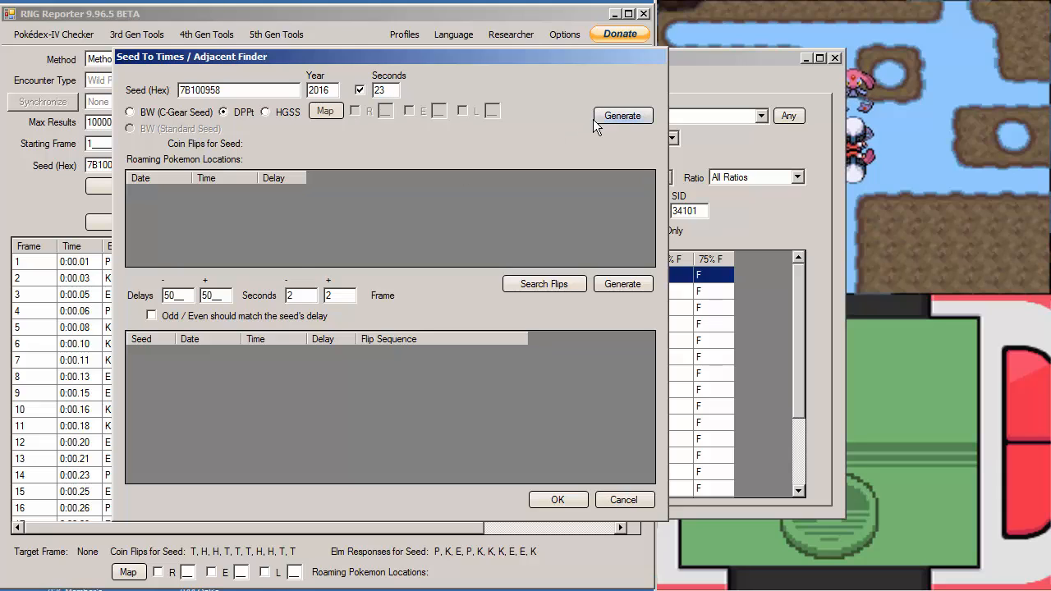
{"action": "left_click", "coordinate": [622, 115]}
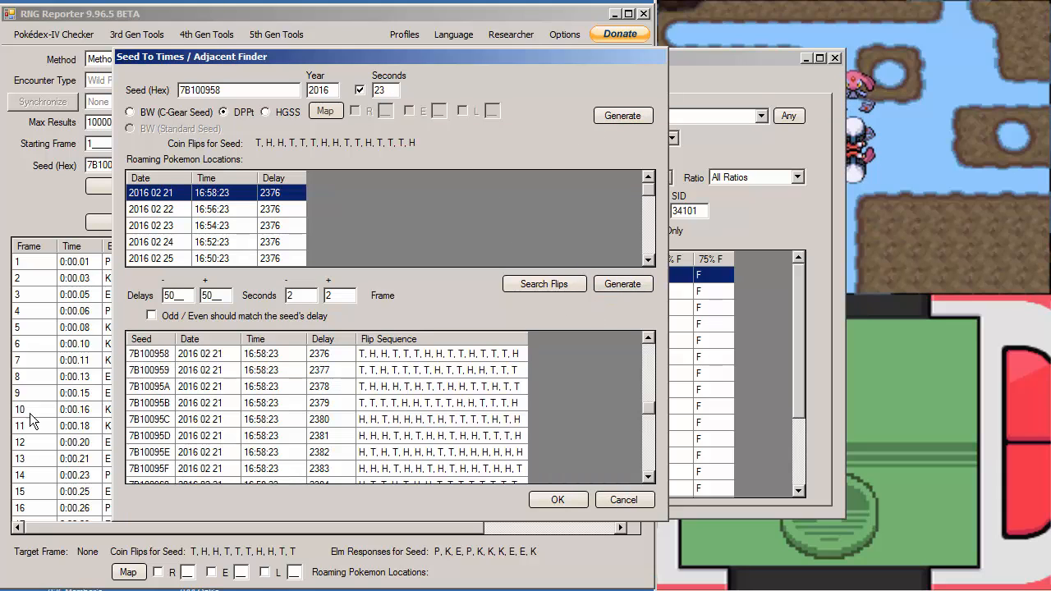
{"action": "mouse_move", "coordinate": [119, 382]}
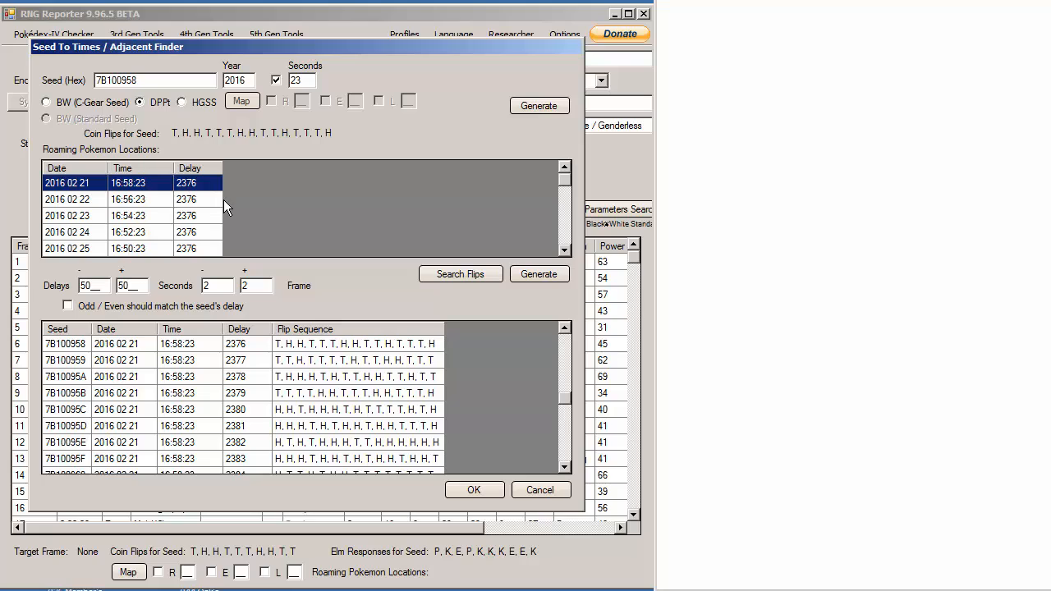
{"action": "mouse_move", "coordinate": [156, 184]}
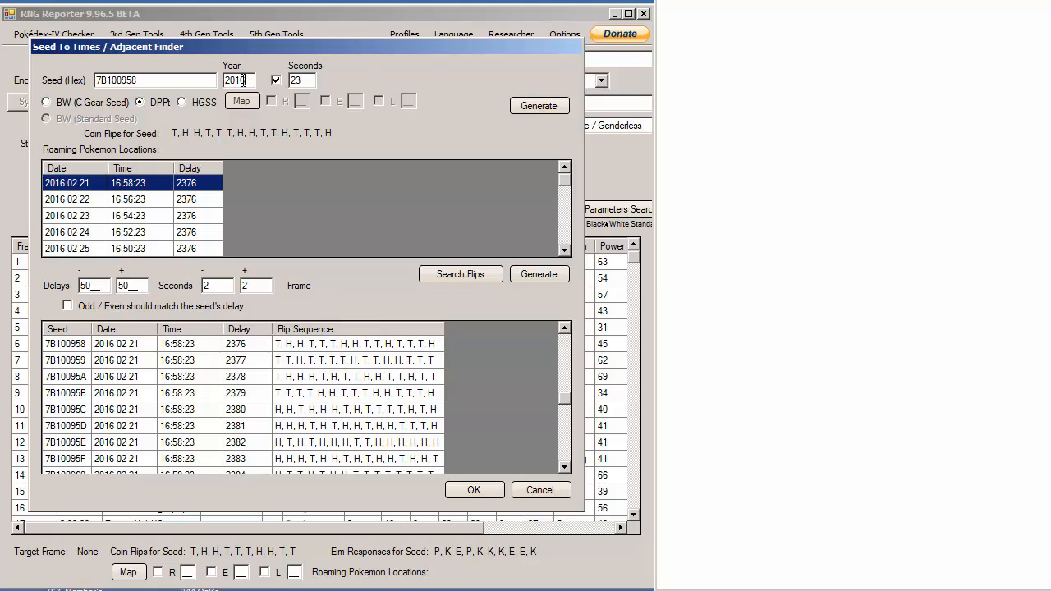
{"action": "type", "text": "2015"}
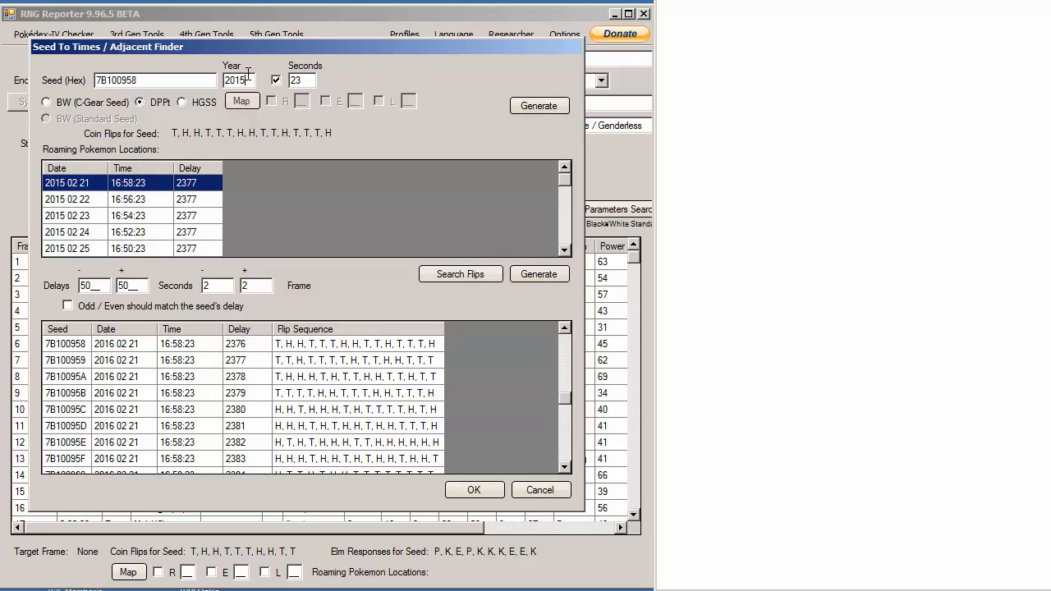
{"action": "type", "text": "2016"}
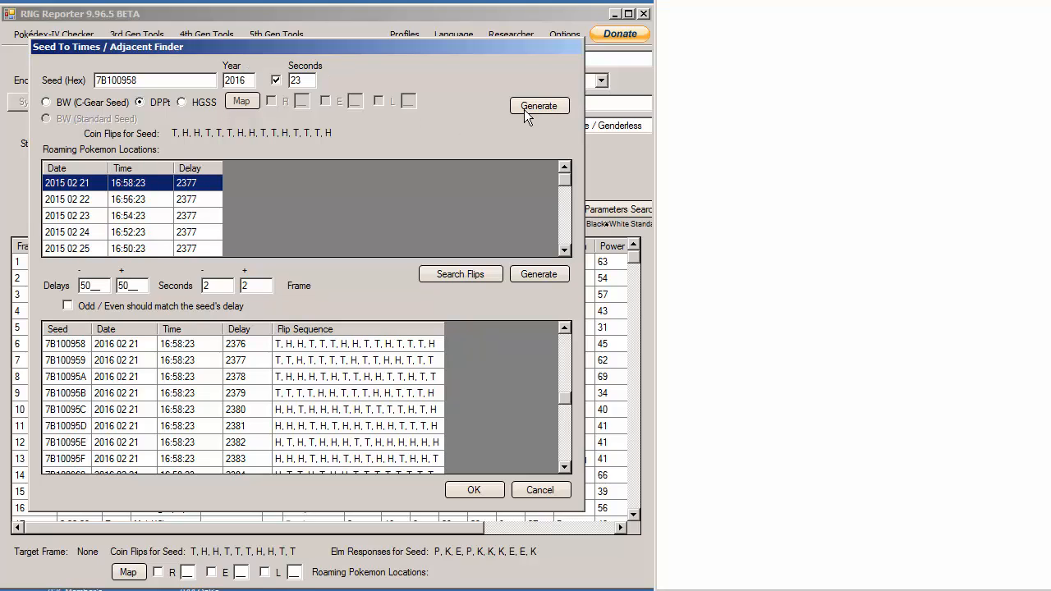
{"action": "left_click", "coordinate": [538, 105]}
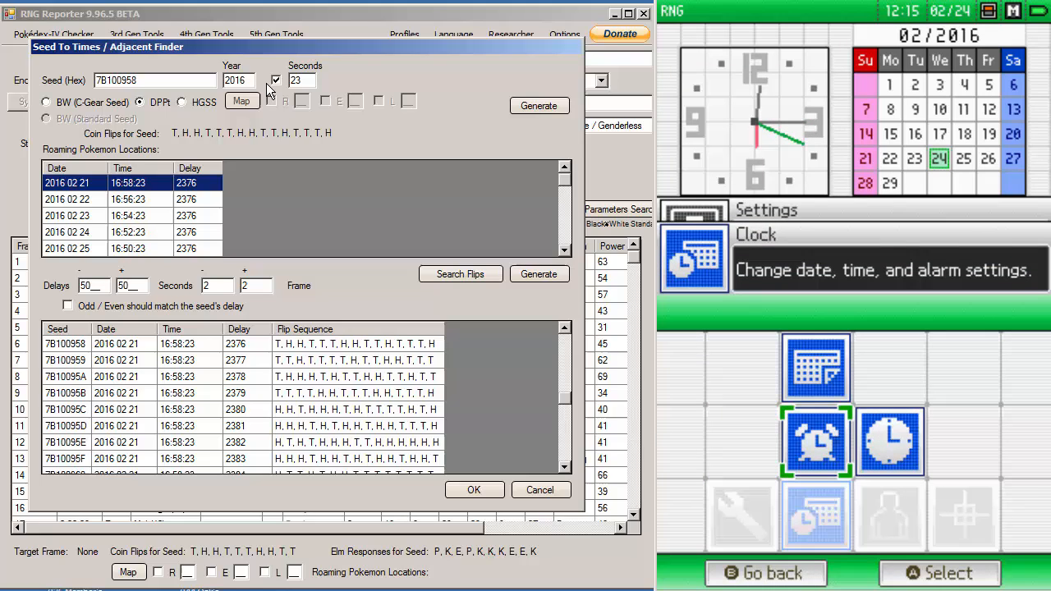
Set the DS clock date to 02/21/2016 and the time to 16:58
{"action": "left_click", "coordinate": [815, 368]}
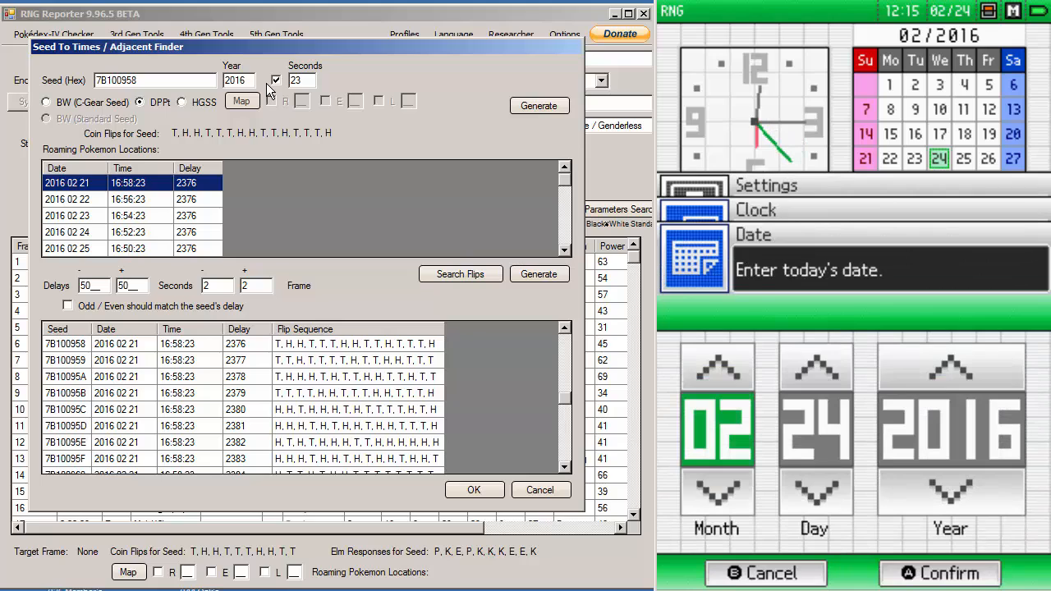
{"action": "left_click", "coordinate": [939, 571]}
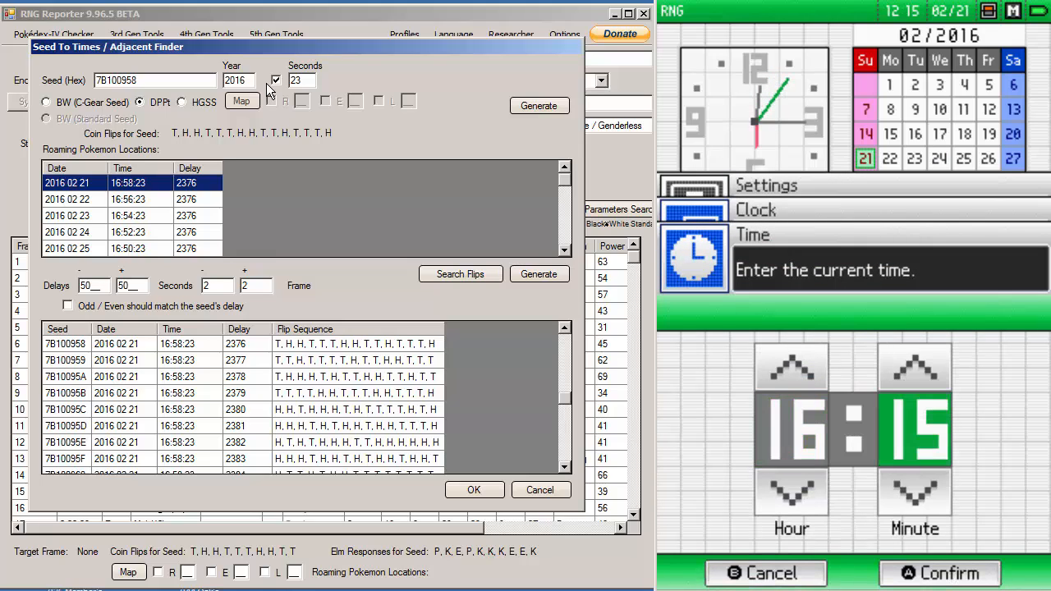
{"action": "left_click", "coordinate": [915, 492]}
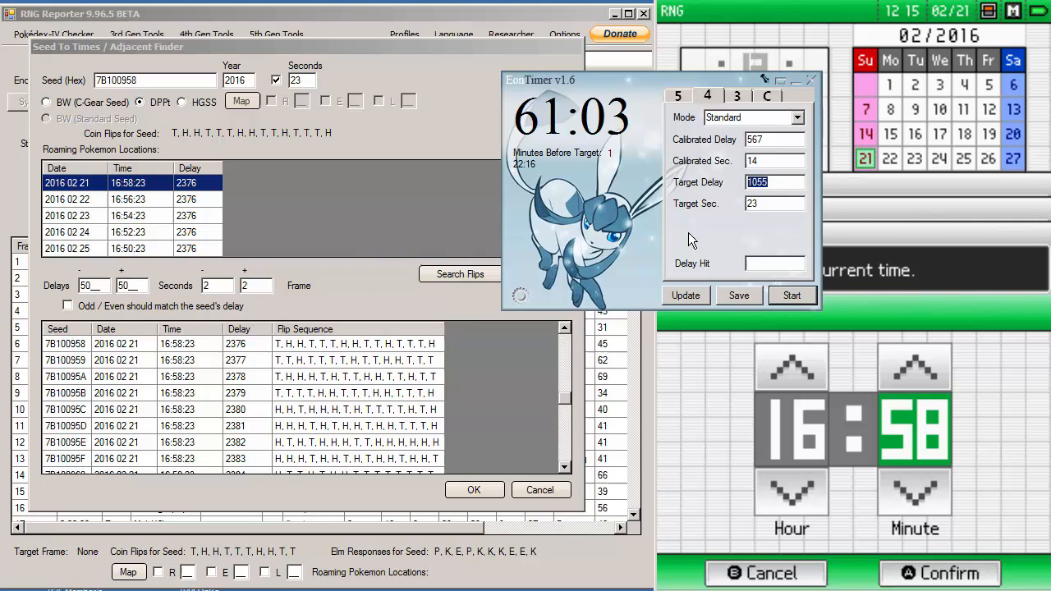
Start EonTimer's countdown for target delay 2376 at second 23 as the DS clock is confirmed
{"action": "left_click", "coordinate": [774, 138]}
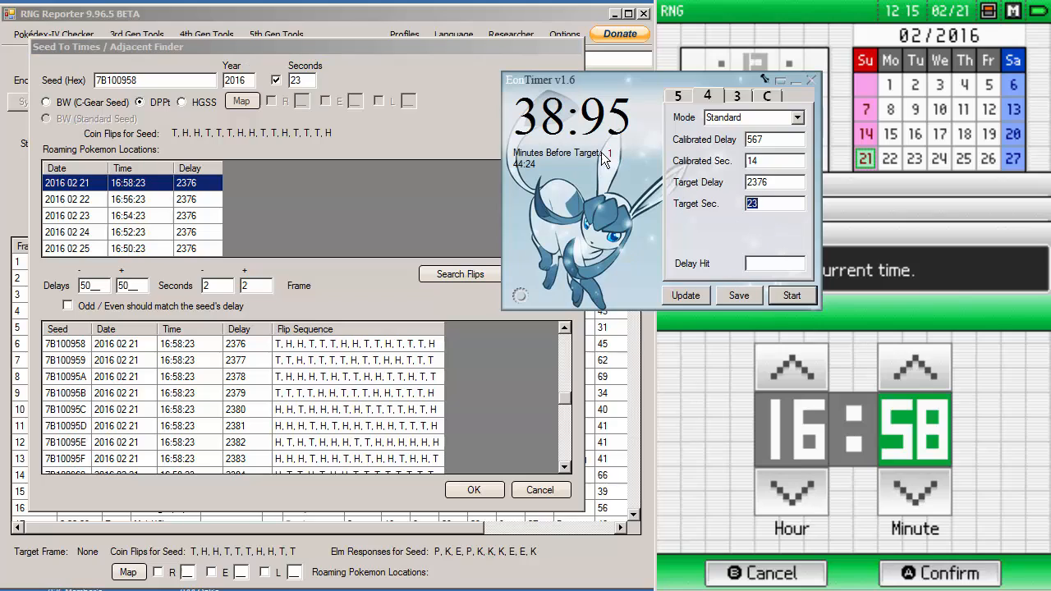
{"action": "mouse_move", "coordinate": [148, 182]}
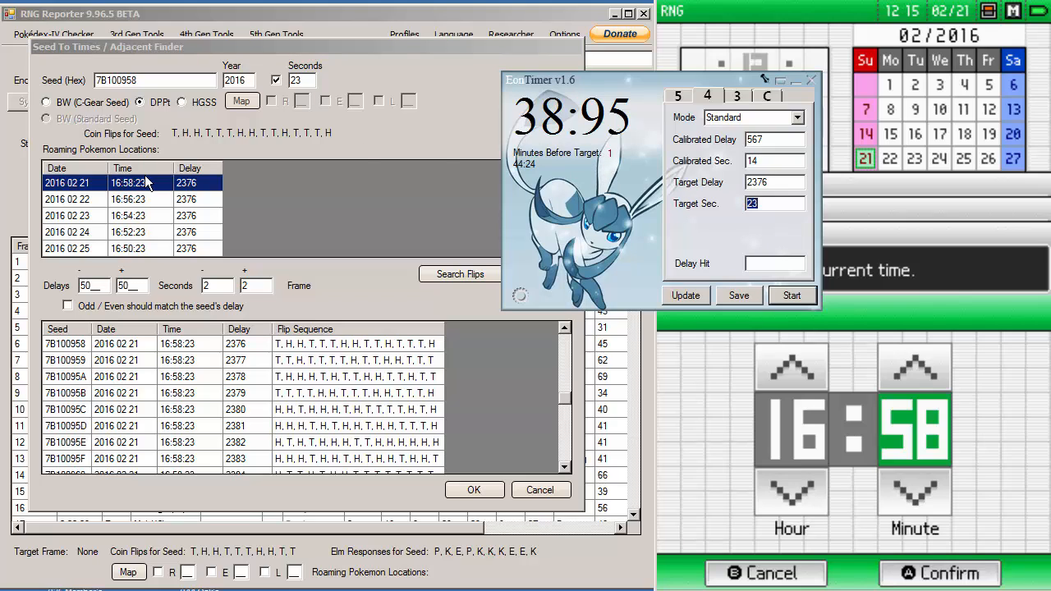
{"action": "mouse_move", "coordinate": [133, 197]}
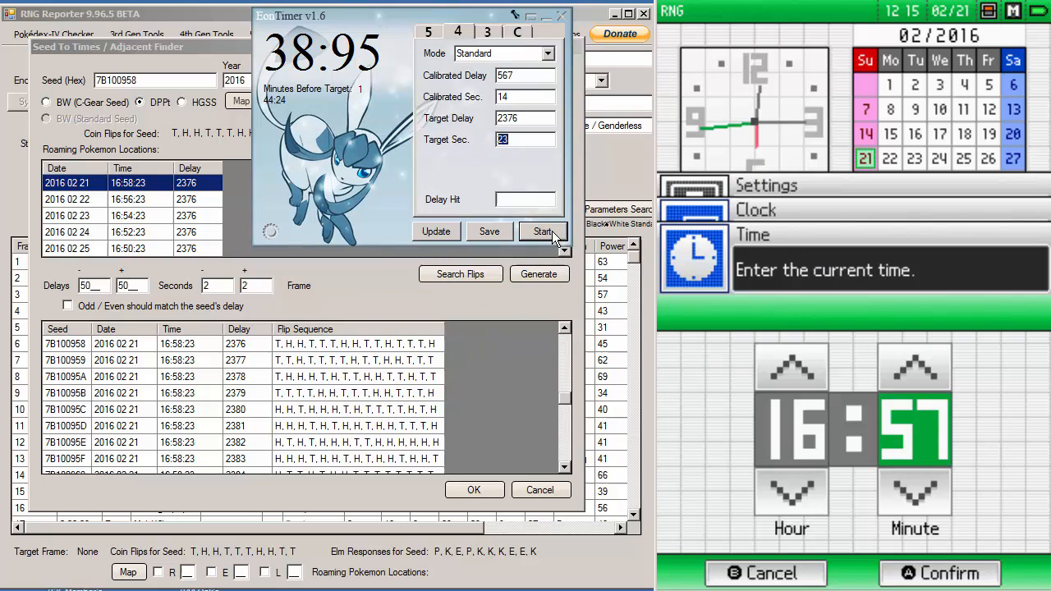
{"action": "left_click", "coordinate": [939, 571]}
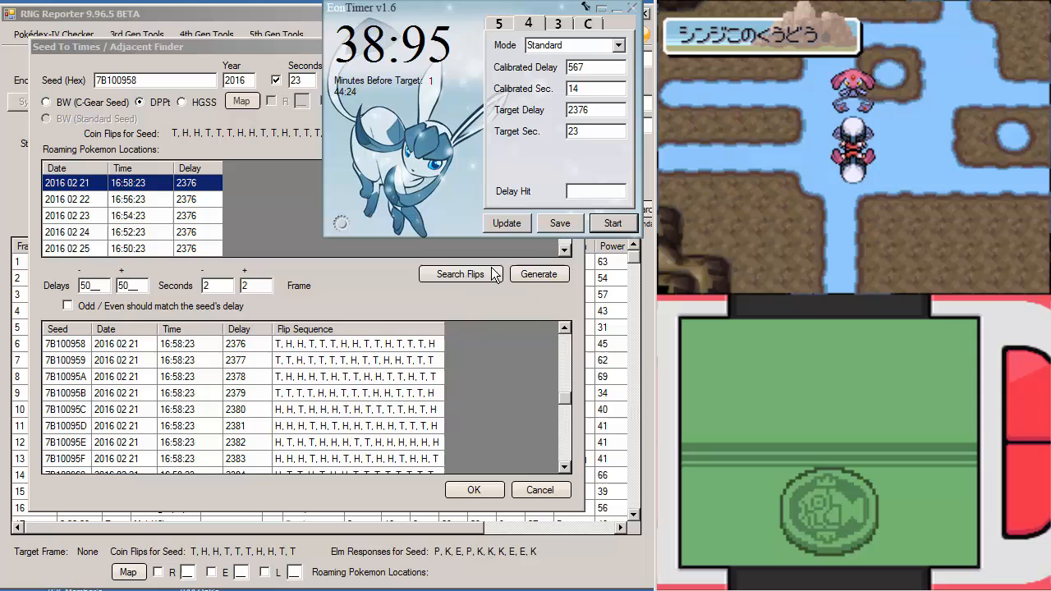
Enter the observed coin flips in Search Flips, narrowing to four matches and highlighting seed 7A100956 at delay 2374
{"action": "left_click", "coordinate": [460, 273]}
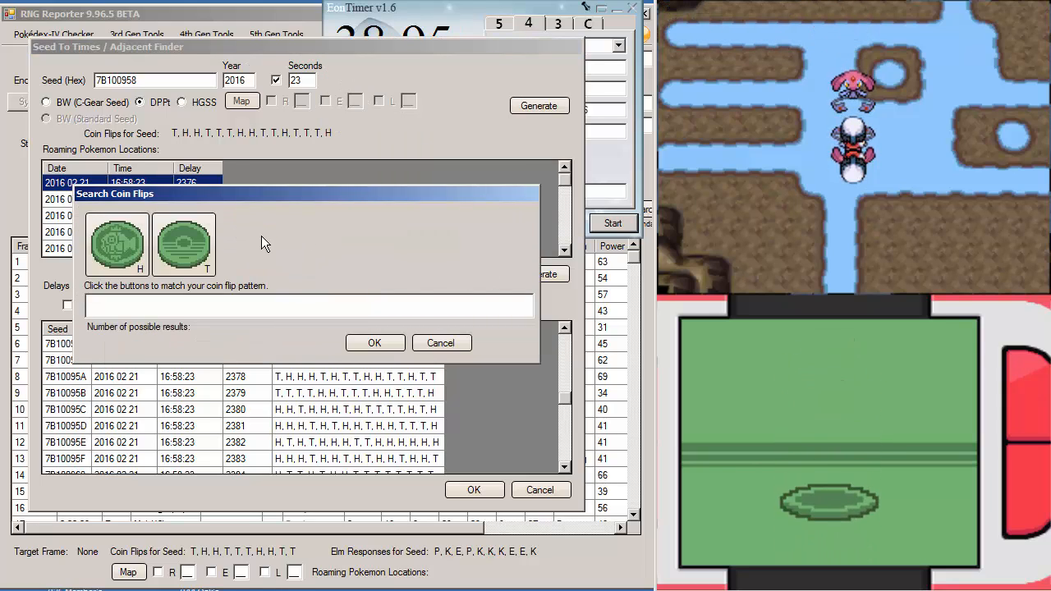
{"action": "left_click", "coordinate": [115, 244]}
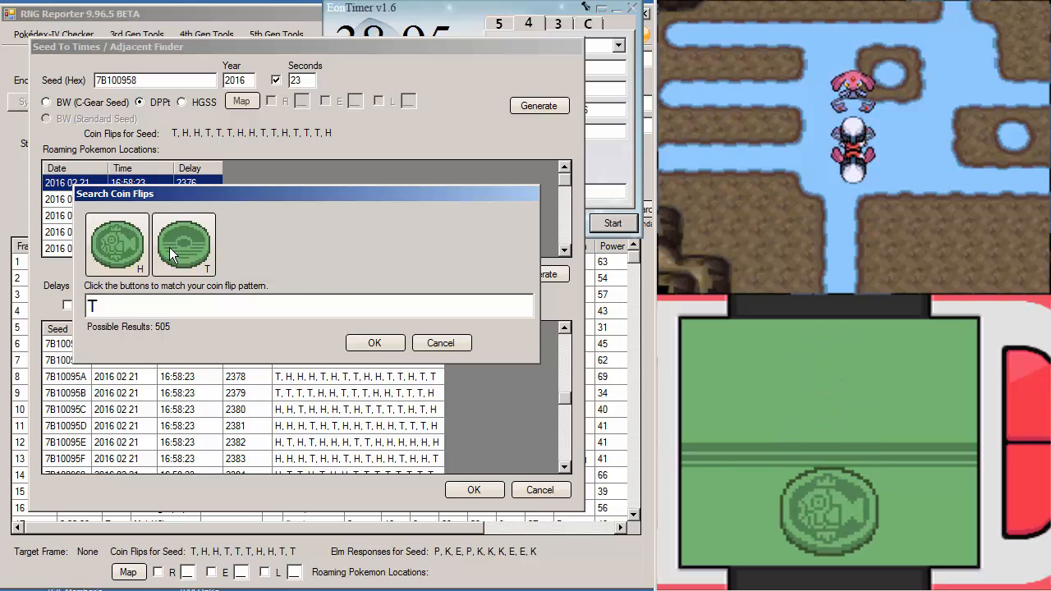
{"action": "left_click", "coordinate": [184, 243]}
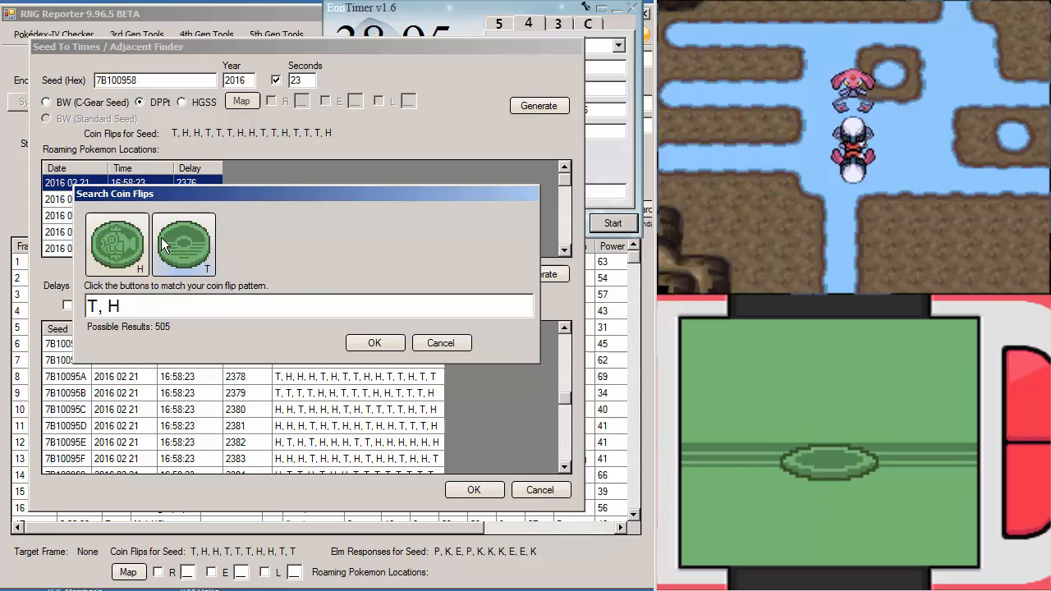
{"action": "left_click", "coordinate": [115, 245]}
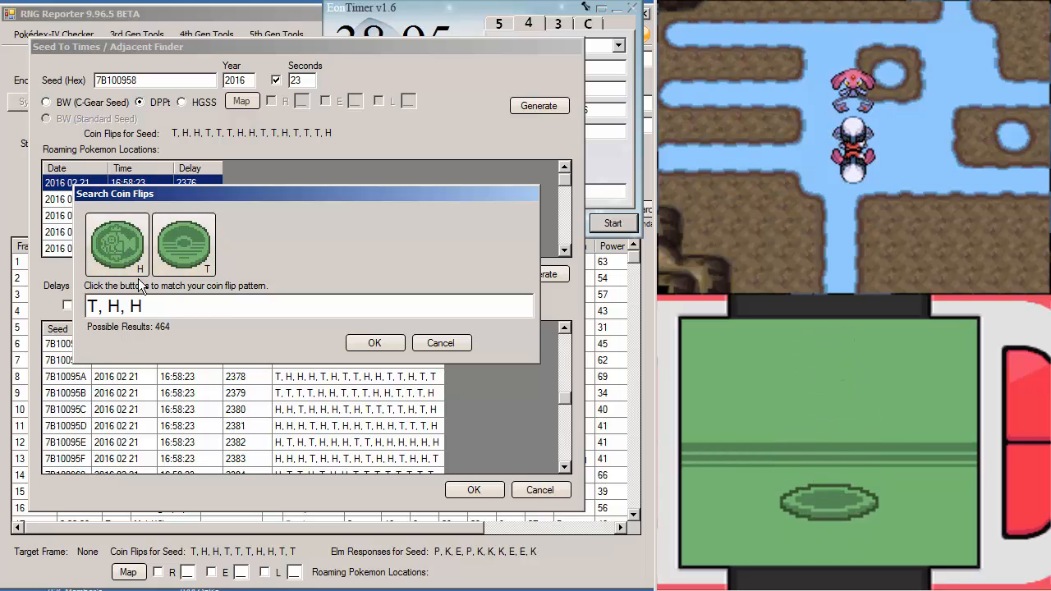
{"action": "left_click", "coordinate": [115, 243]}
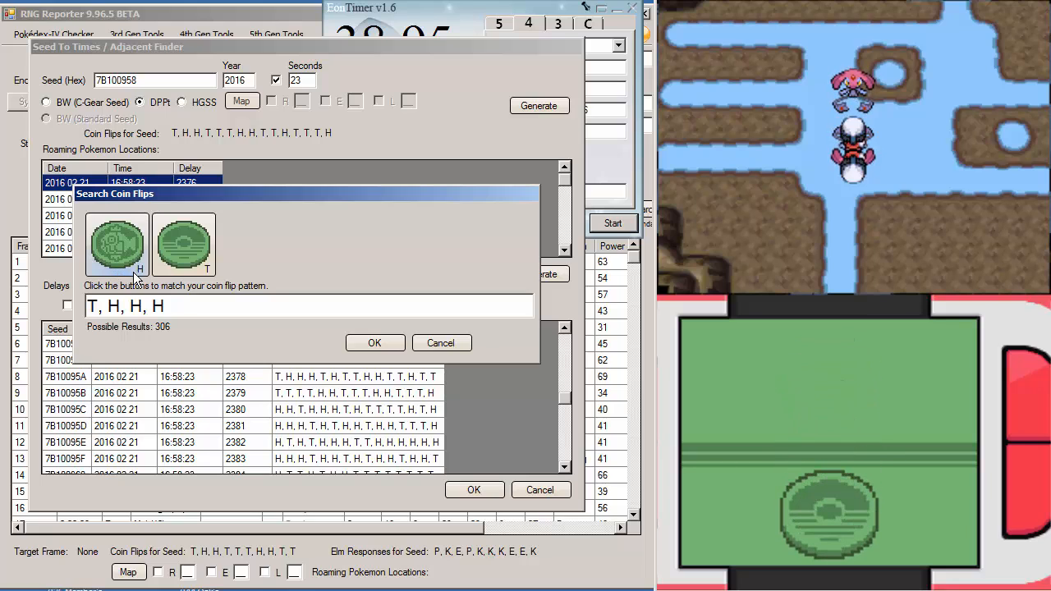
{"action": "left_click", "coordinate": [115, 245]}
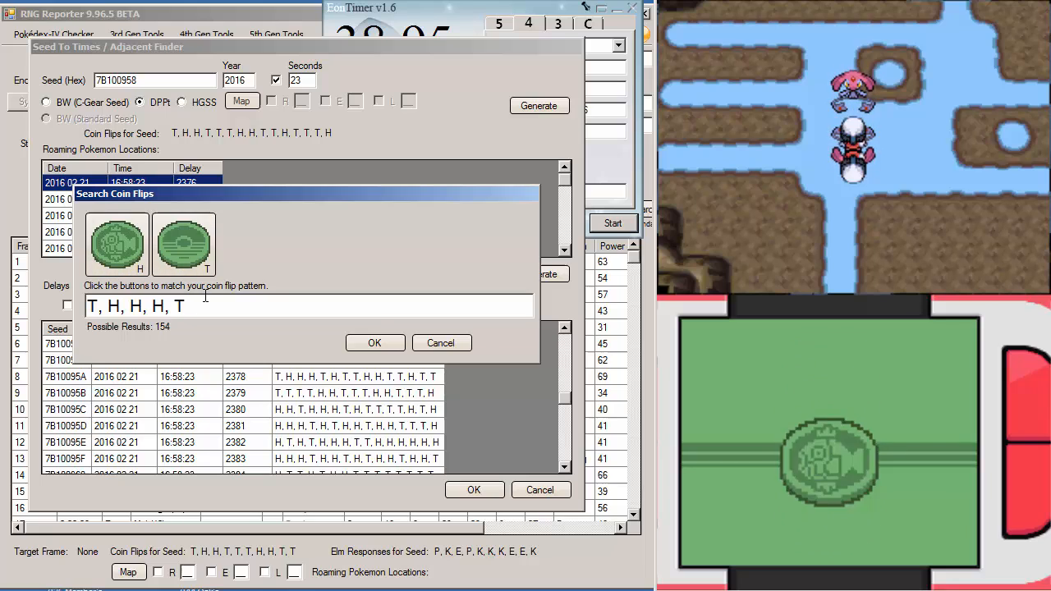
{"action": "left_click", "coordinate": [184, 245]}
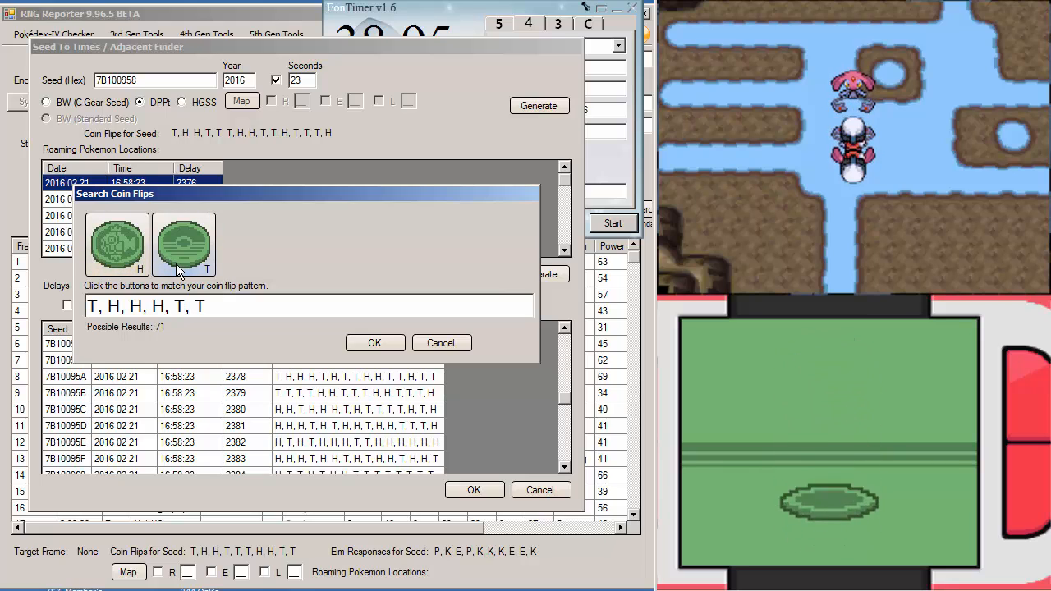
{"action": "left_click", "coordinate": [184, 245]}
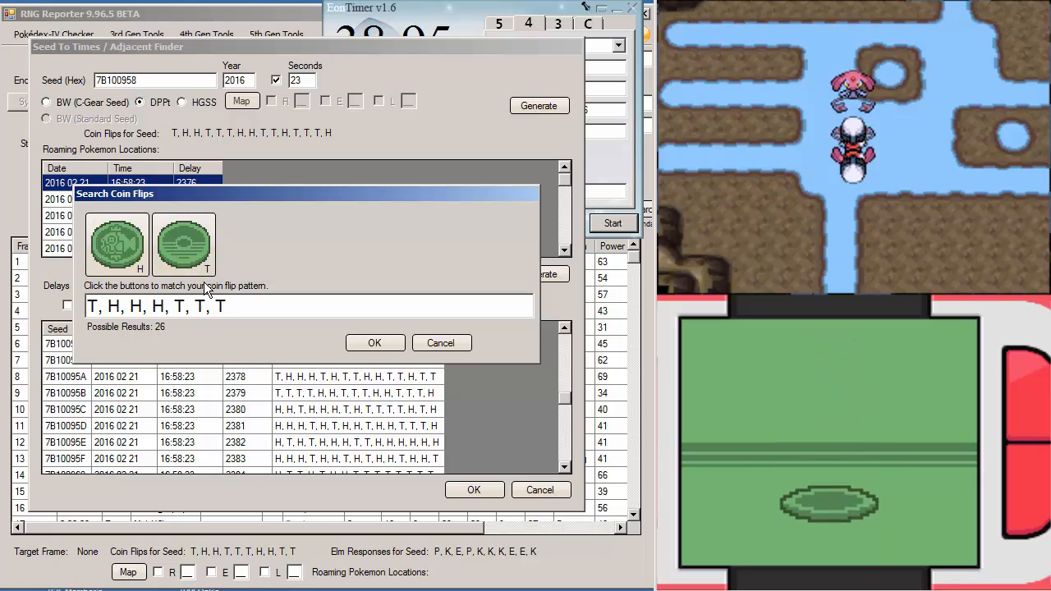
{"action": "left_click", "coordinate": [184, 245]}
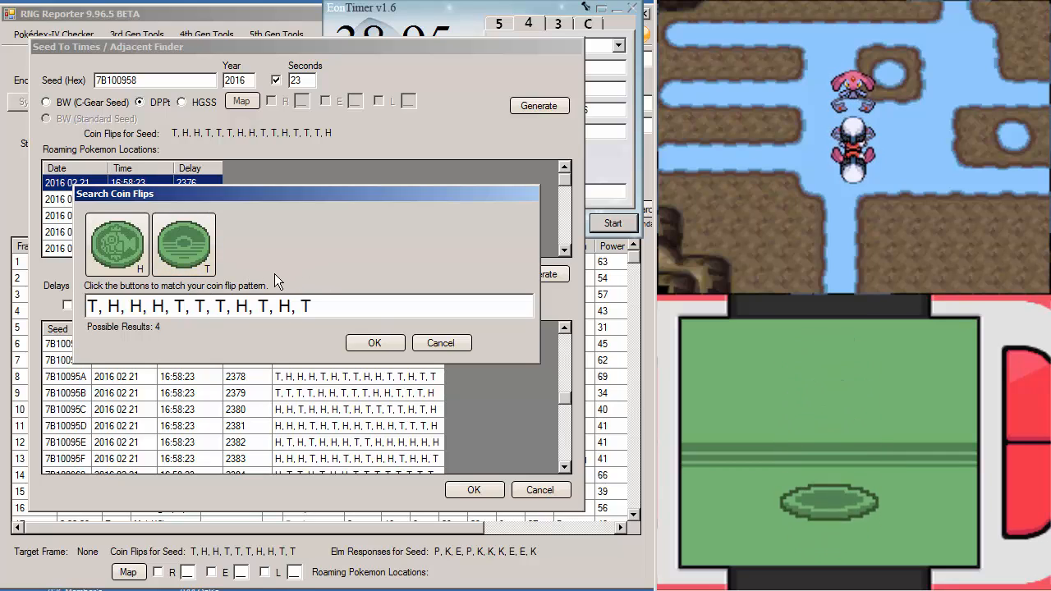
{"action": "left_click", "coordinate": [374, 343]}
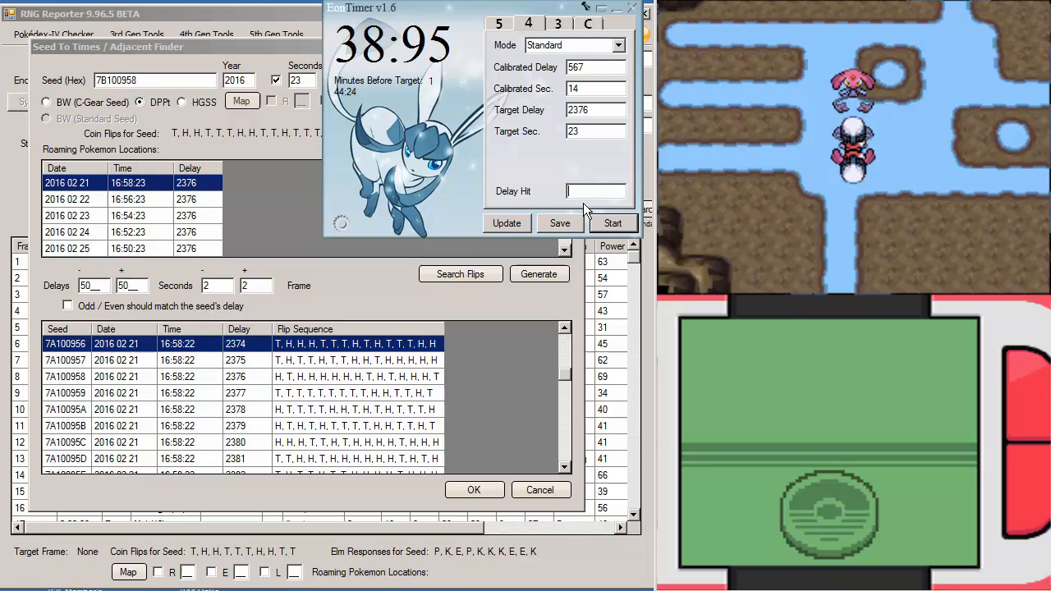
Log the delay hit of 2374 in EonTimer and update the calibration
{"action": "type", "text": "2374"}
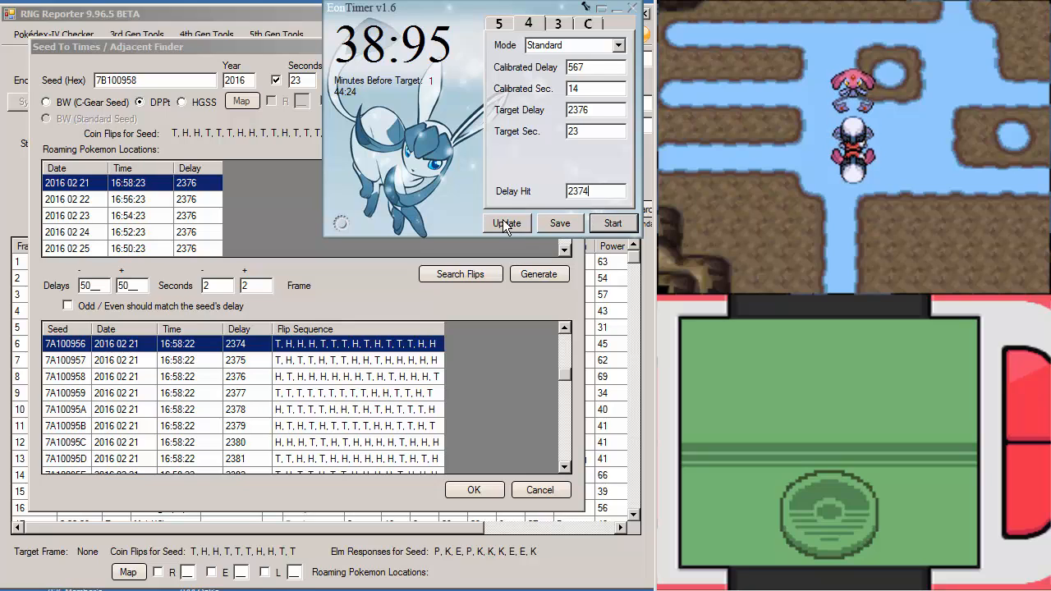
{"action": "left_click", "coordinate": [506, 224]}
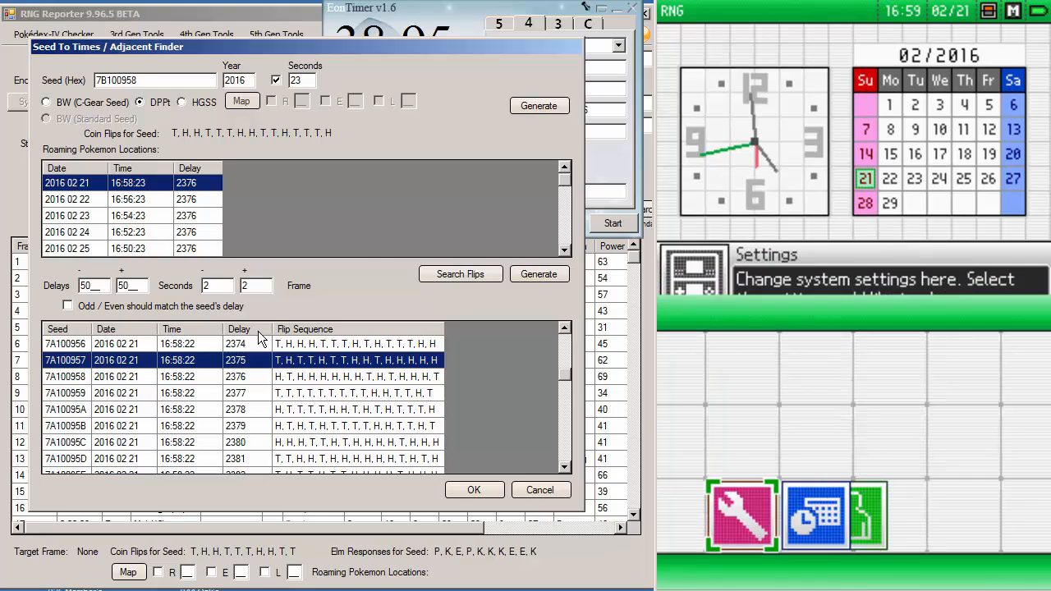
Start a new EonTimer countdown with calibrated delay 566 while confirming the DS clock
{"action": "left_click", "coordinate": [813, 513]}
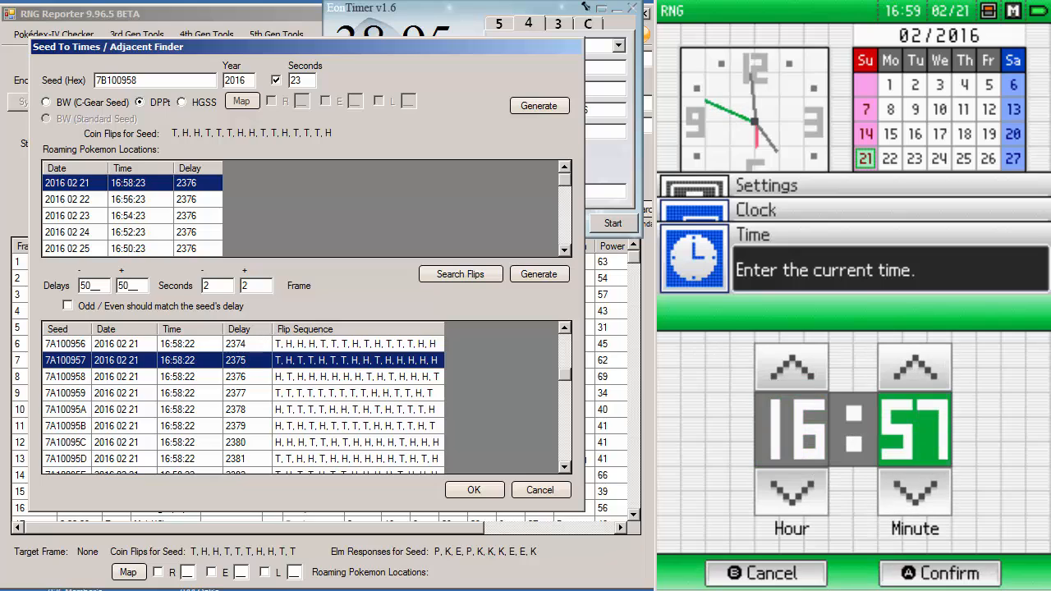
{"action": "left_click", "coordinate": [613, 223]}
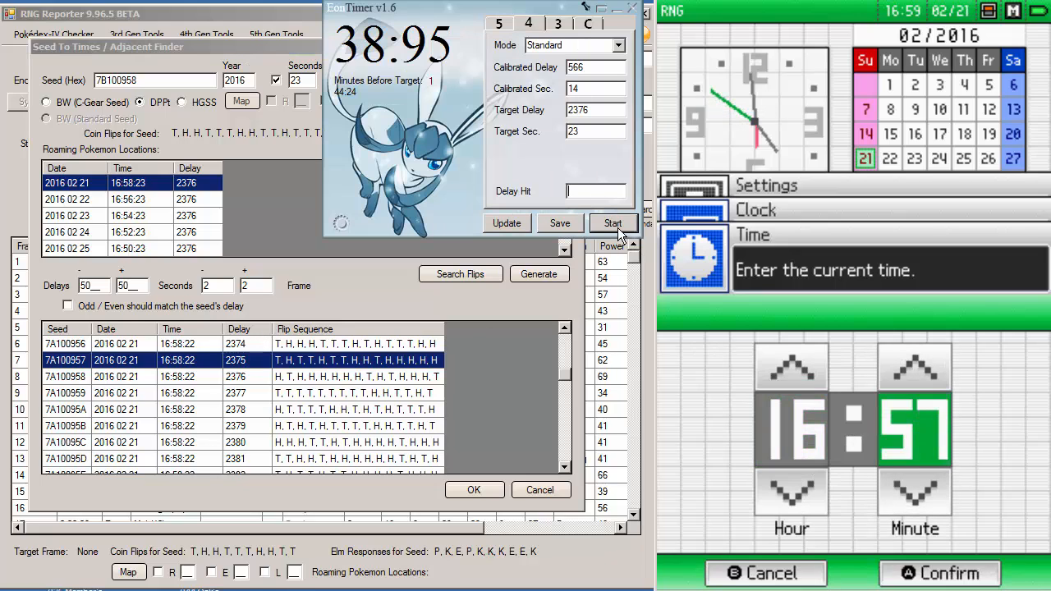
{"action": "left_click", "coordinate": [940, 571]}
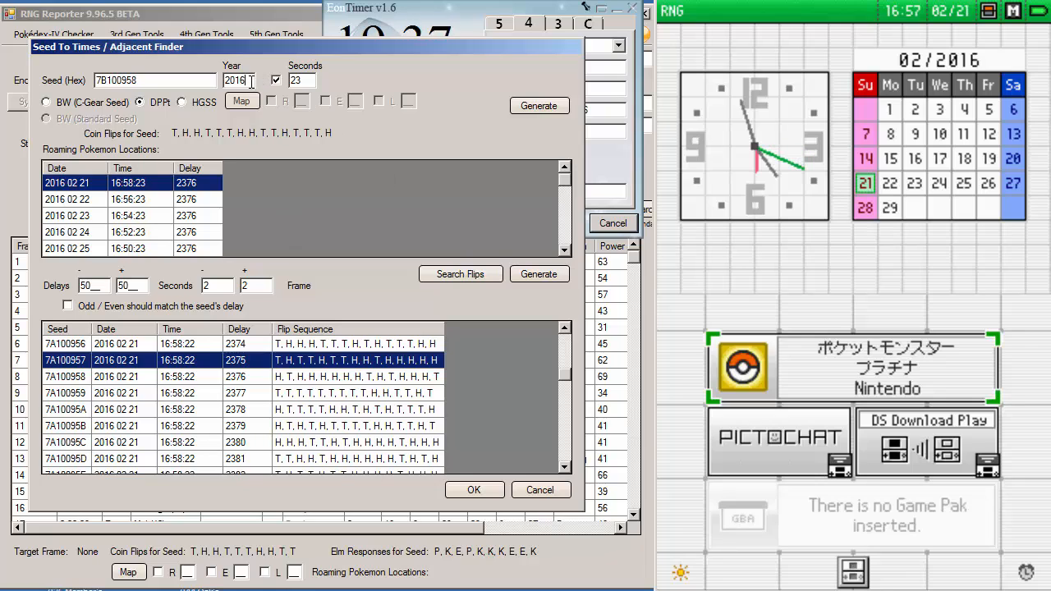
Change the Seed To Times year to 2017, listing seed 7B100958 at delay 2375, to compare with 2016
{"action": "type", "text": "2017"}
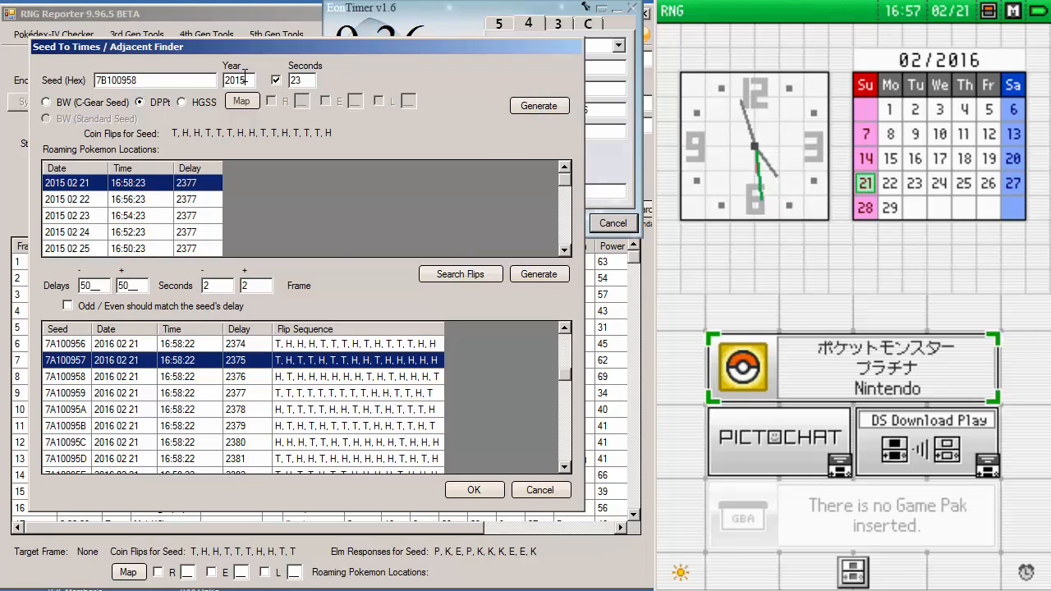
{"action": "left_click", "coordinate": [539, 105]}
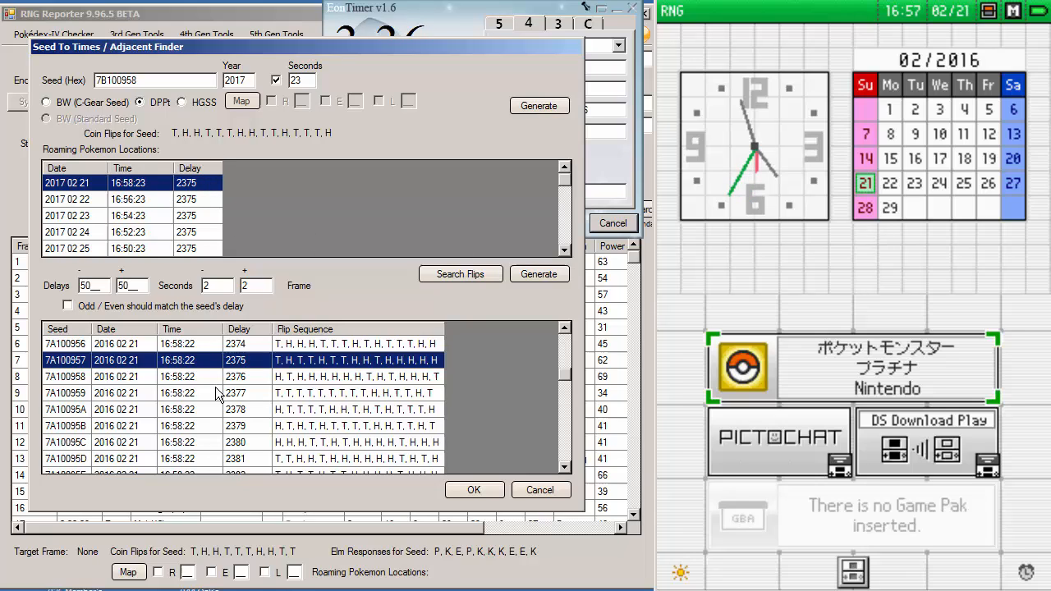
{"action": "mouse_move", "coordinate": [572, 82]}
{"action": "type", "text": "2016"}
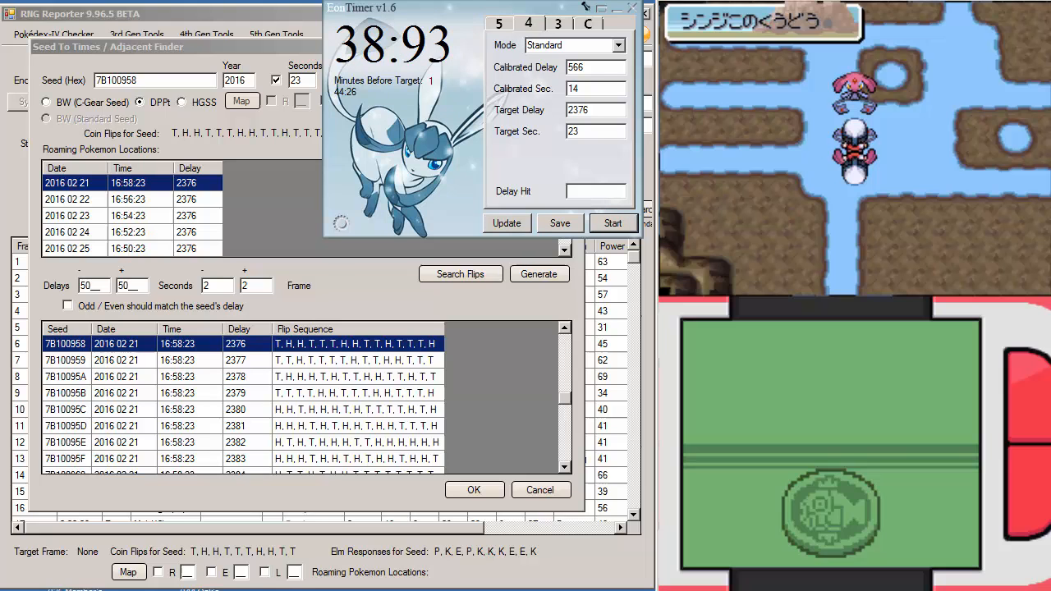
Enter the observed heads/tails coin flip pattern in the Search Coin Flips dialog
{"action": "left_click", "coordinate": [460, 273]}
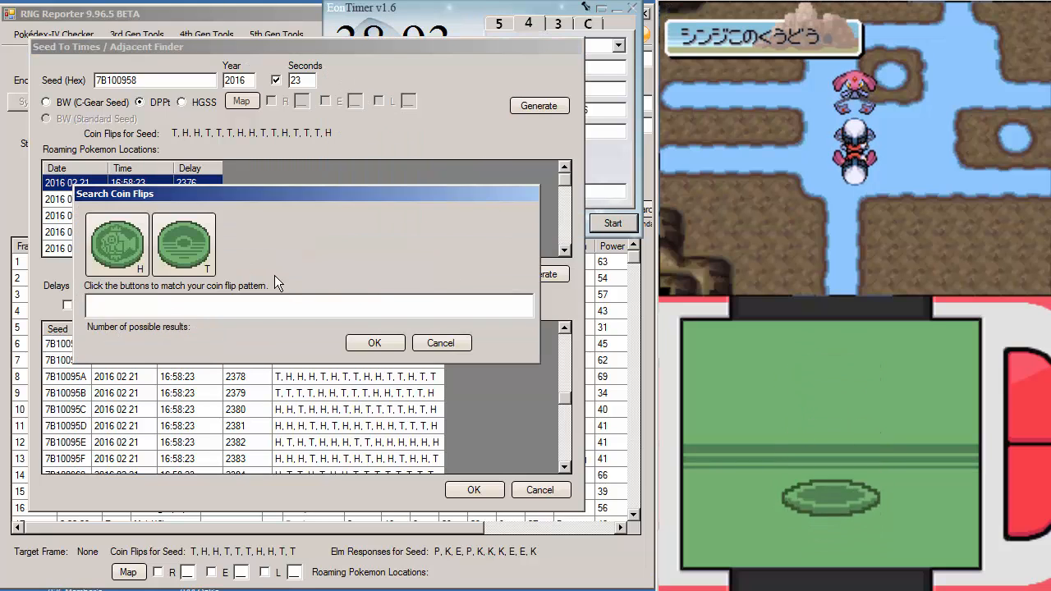
{"action": "left_click", "coordinate": [184, 245]}
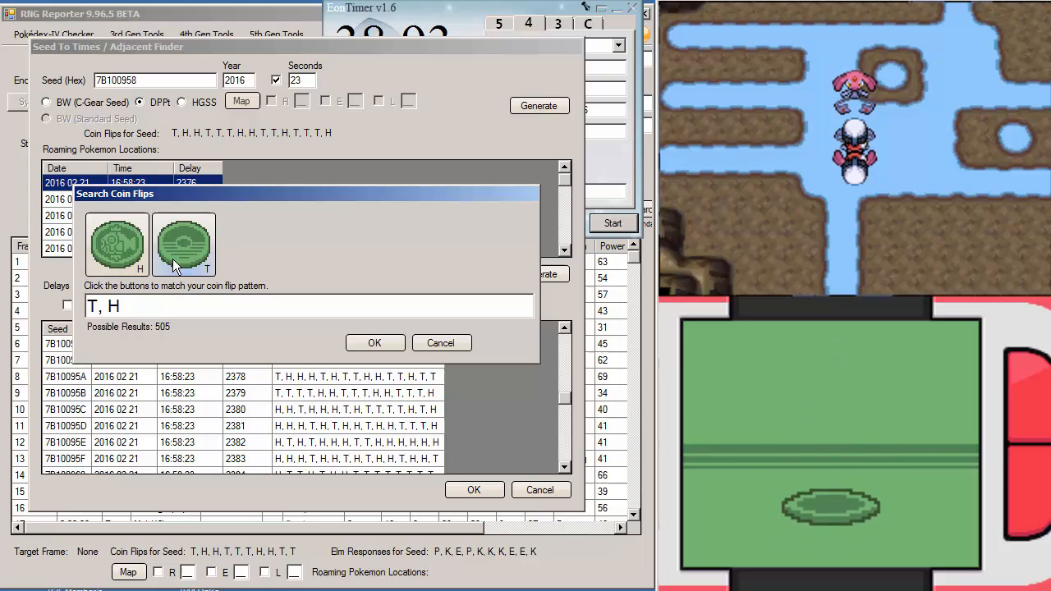
{"action": "left_click", "coordinate": [115, 245]}
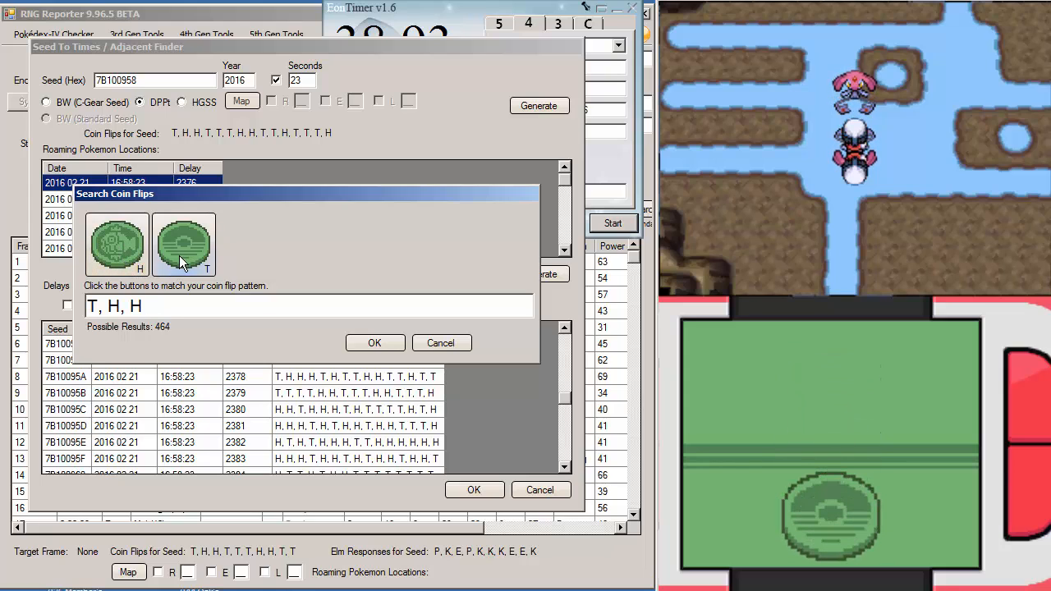
{"action": "left_click", "coordinate": [184, 245]}
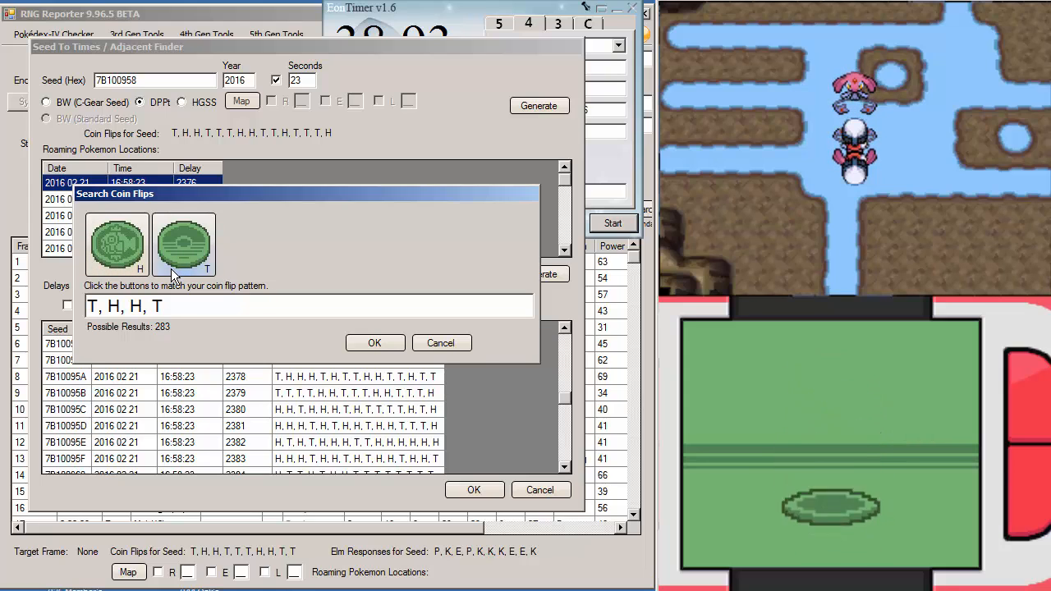
{"action": "left_click", "coordinate": [184, 244]}
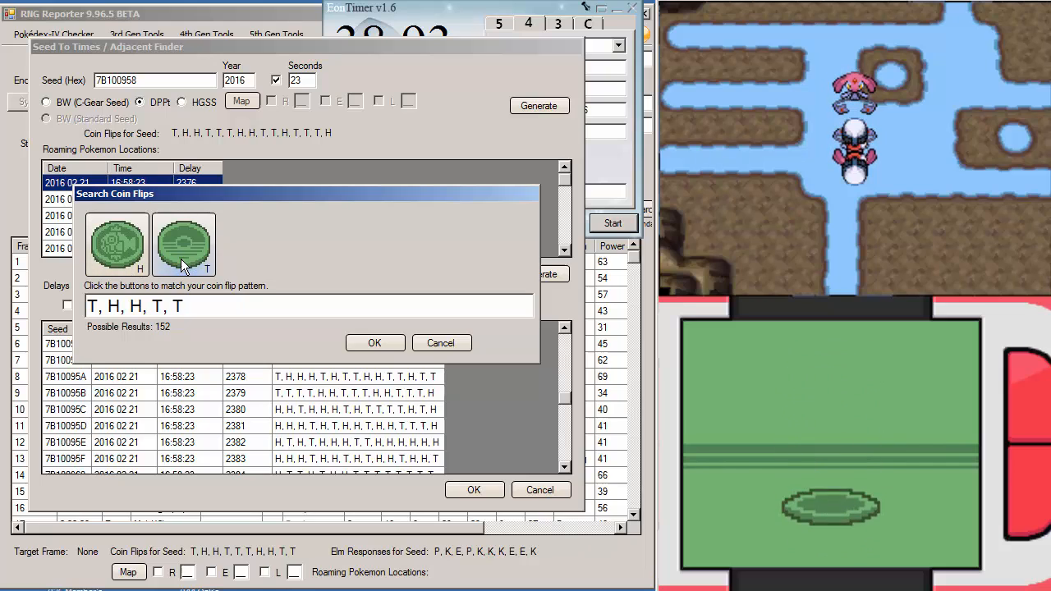
{"action": "left_click", "coordinate": [184, 244]}
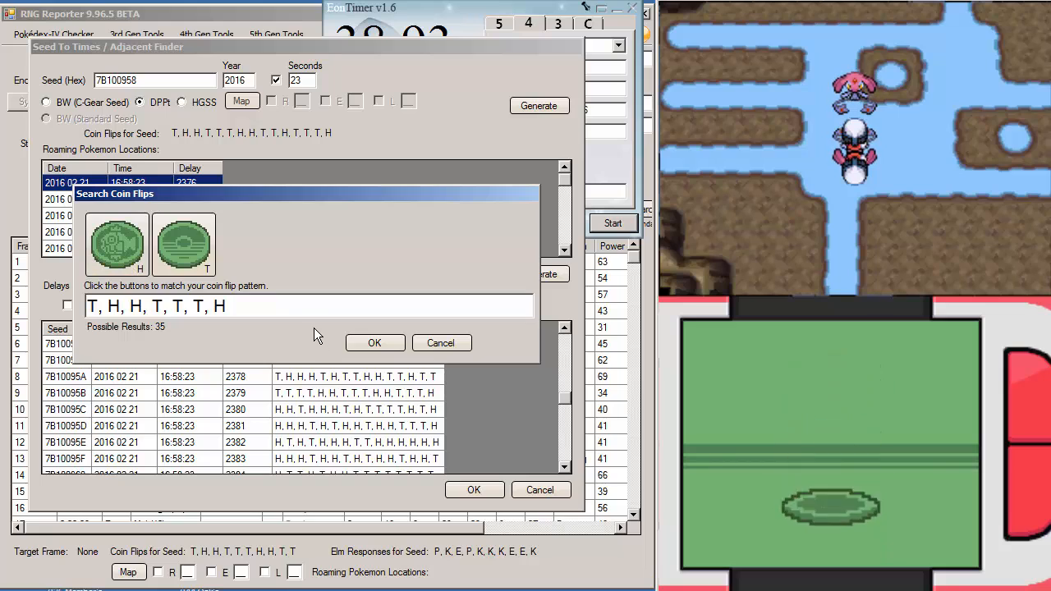
{"action": "left_click", "coordinate": [115, 245]}
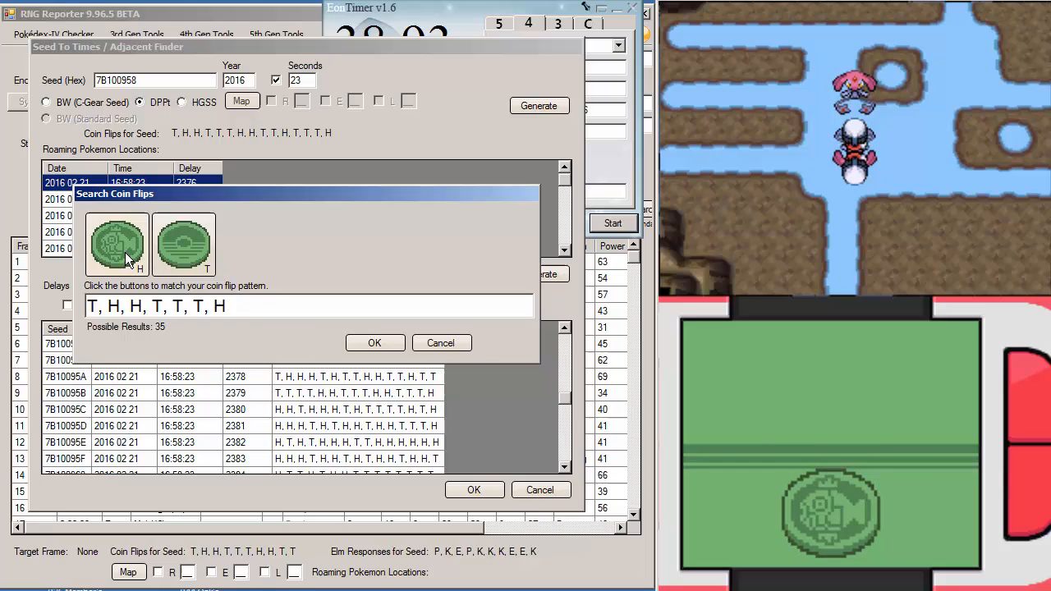
{"action": "left_click", "coordinate": [115, 243]}
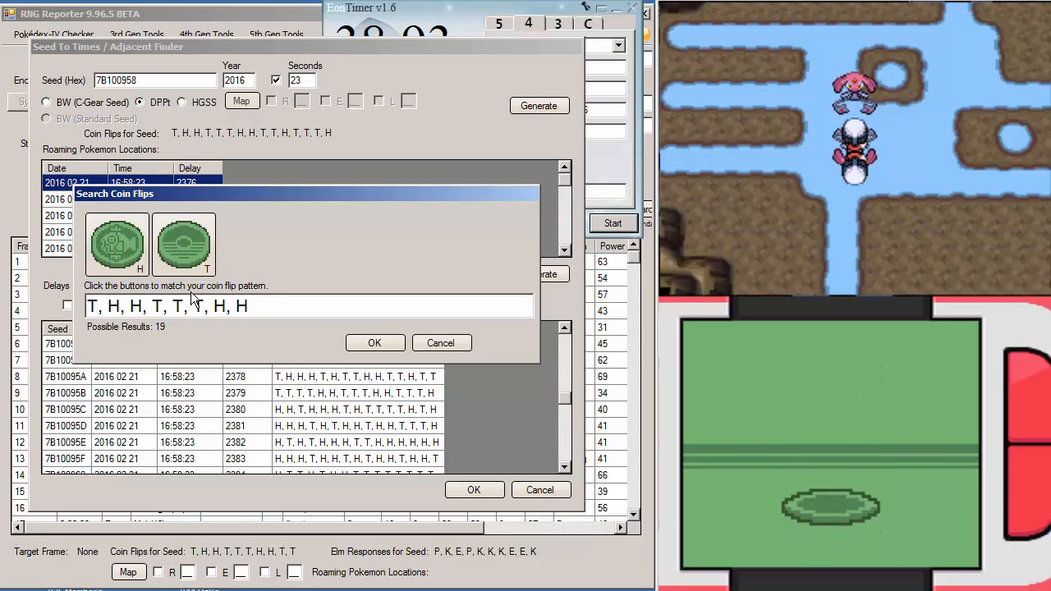
{"action": "left_click", "coordinate": [184, 243]}
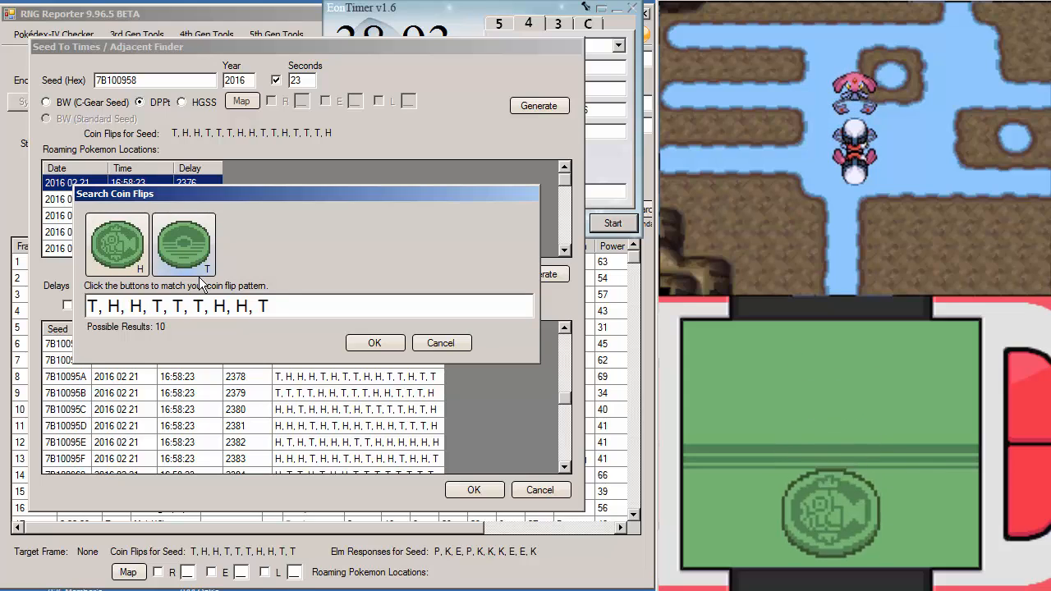
{"action": "left_click", "coordinate": [184, 245]}
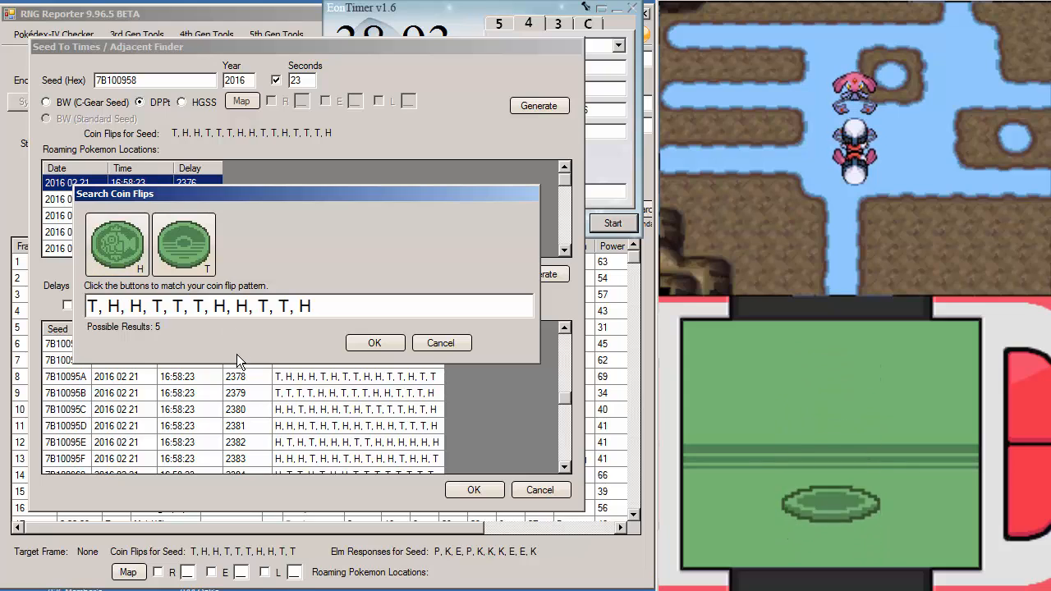
{"action": "left_click", "coordinate": [115, 243]}
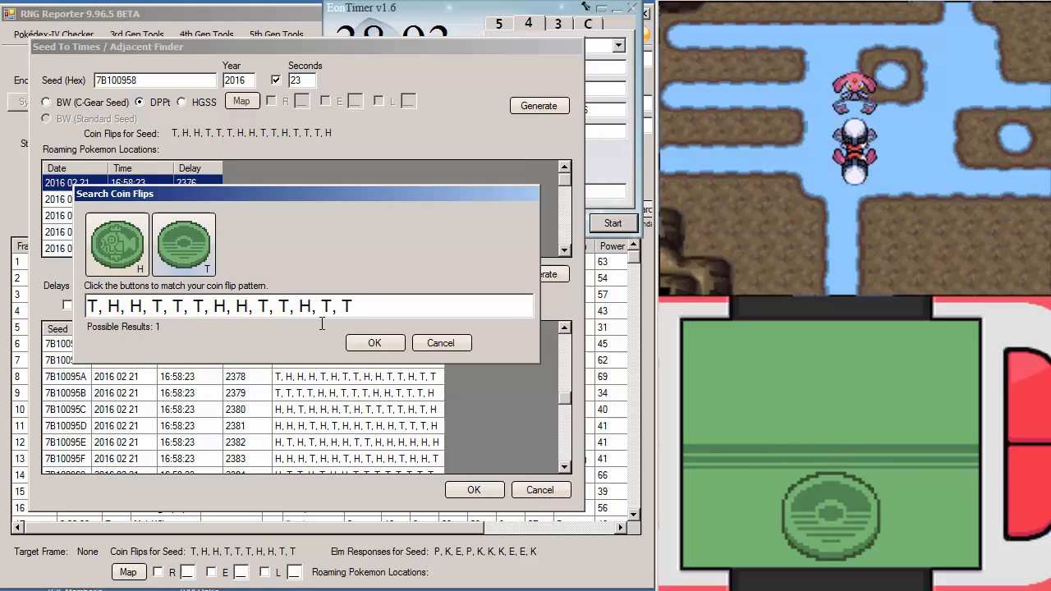
Accept the single matching seed 7B100958 and apply it to the frame search
{"action": "left_click", "coordinate": [374, 344]}
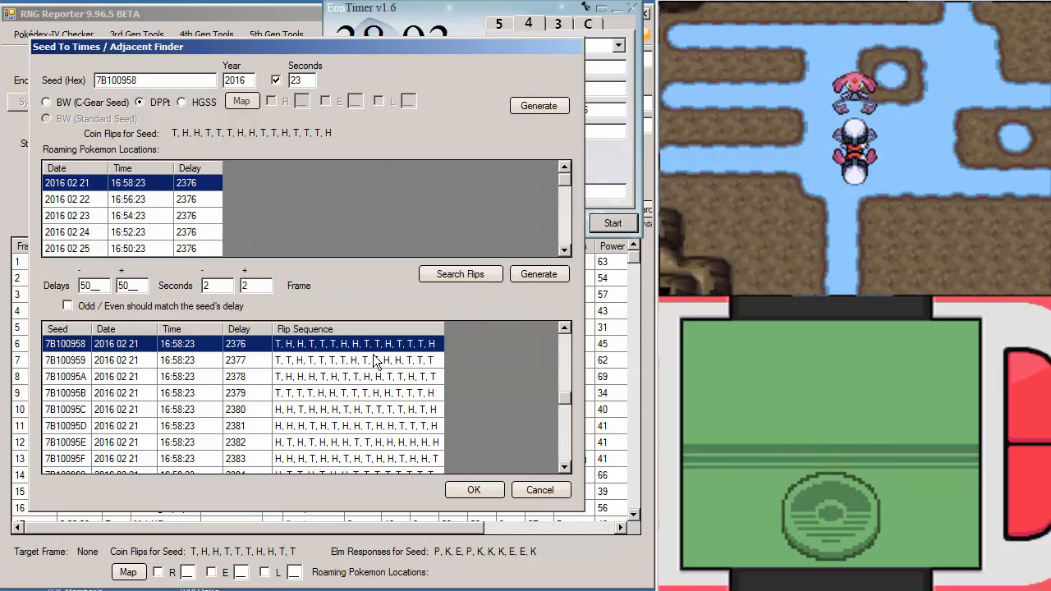
{"action": "mouse_move", "coordinate": [276, 23]}
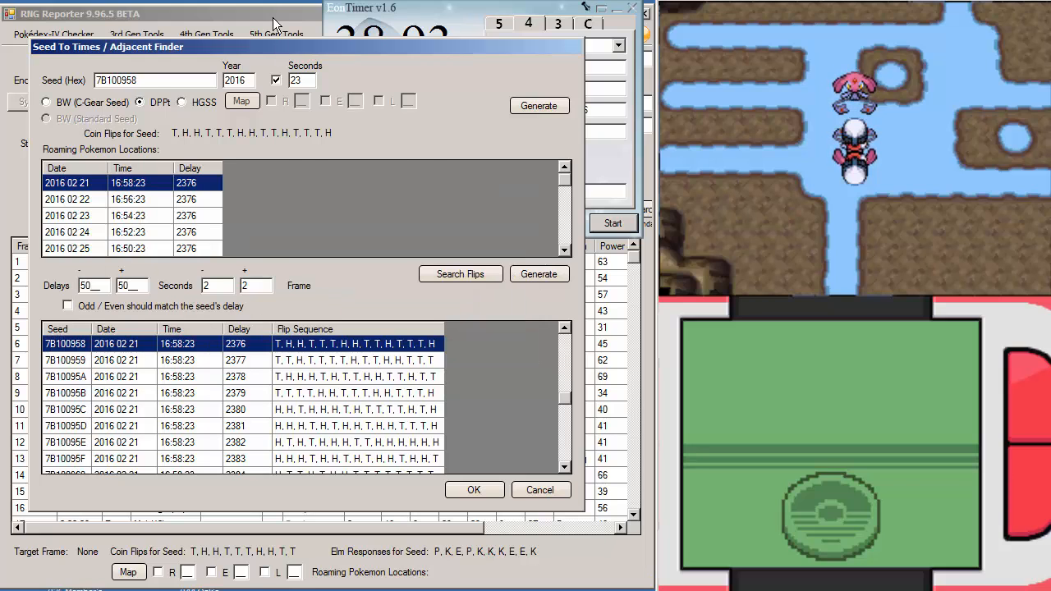
{"action": "left_click", "coordinate": [473, 489]}
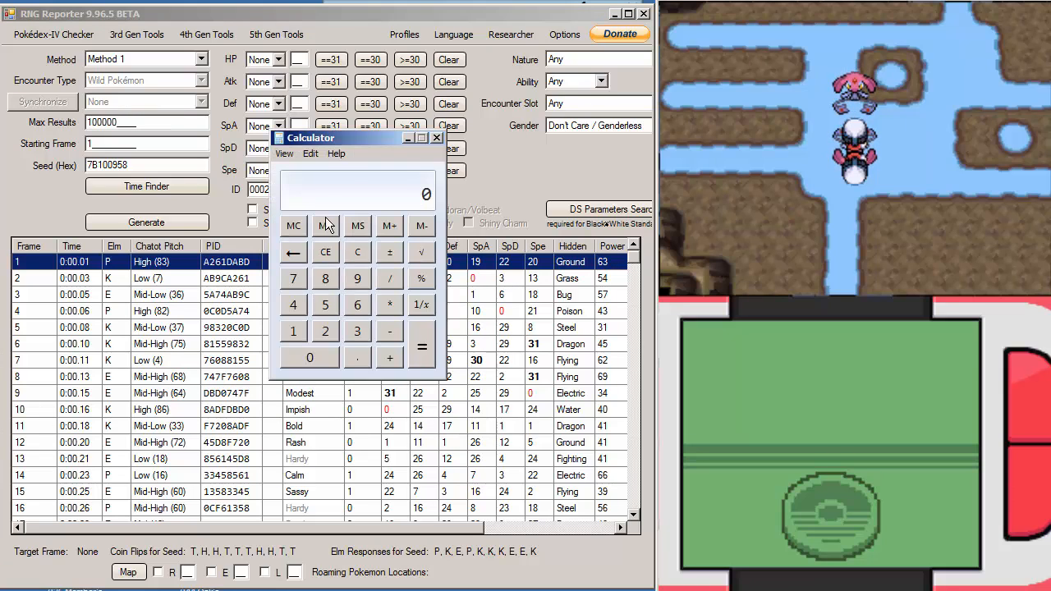
Clear the Calculator away and select frame 24, the Modest result with all 31 IVs
{"action": "left_click_drag", "start_coordinate": [311, 138], "coordinate": [779, 53]}
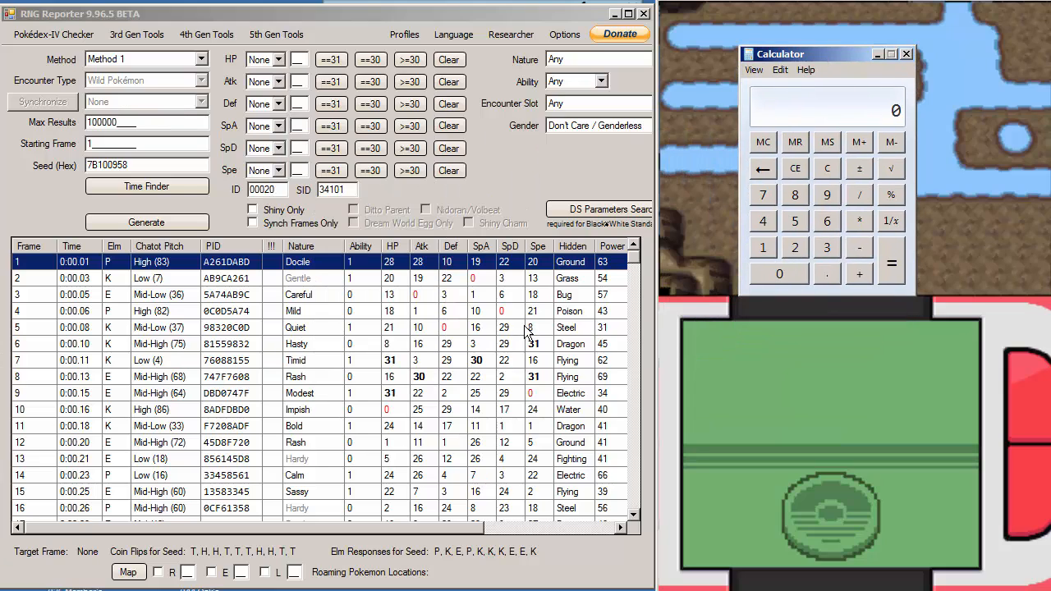
{"action": "left_click", "coordinate": [906, 52]}
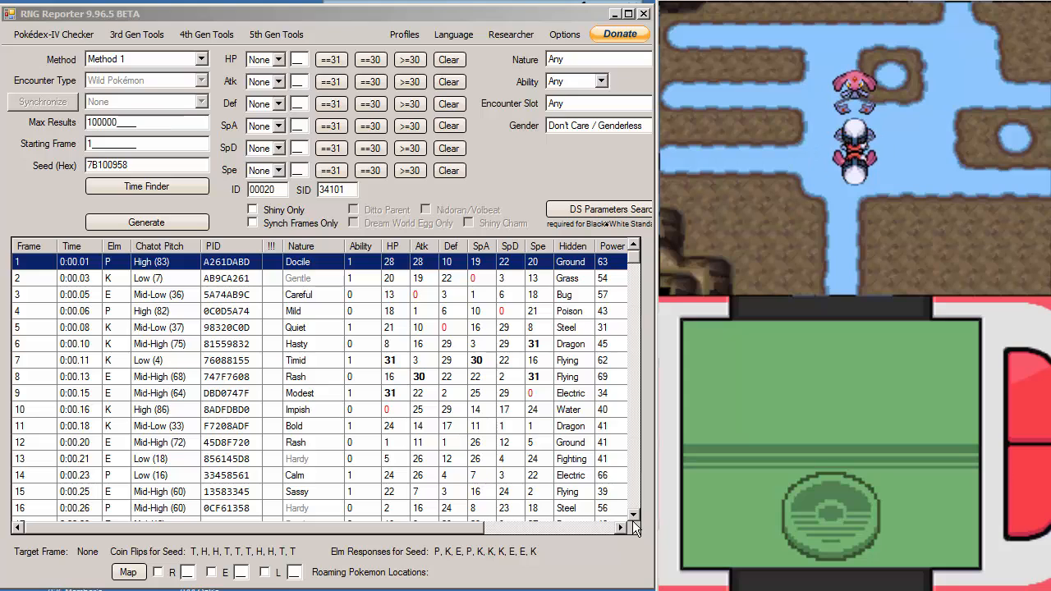
{"action": "mouse_move", "coordinate": [271, 338]}
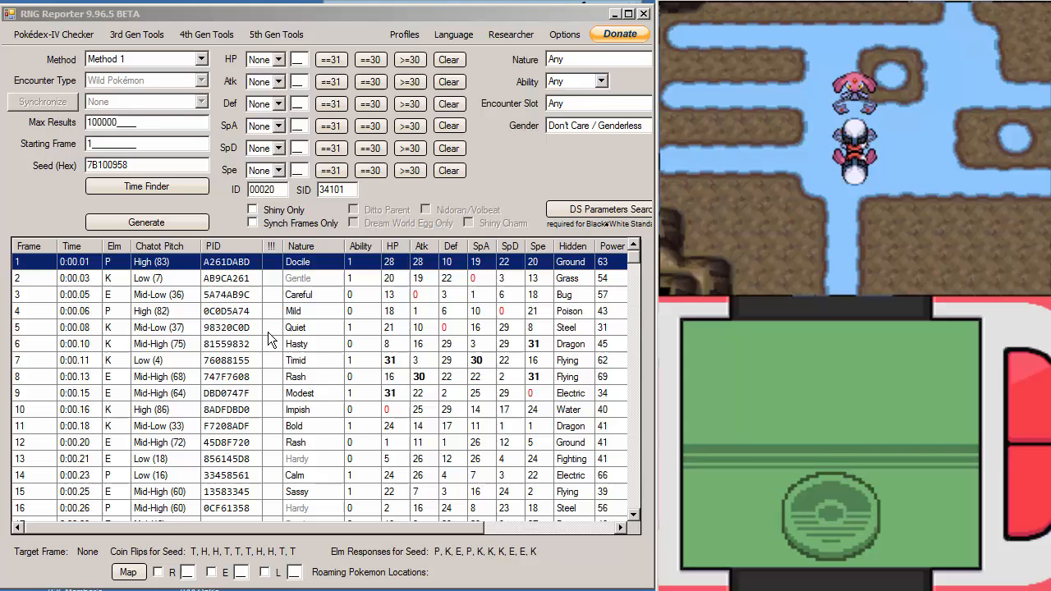
{"action": "scroll", "scroll_direction": "down", "scroll_amount": 3}
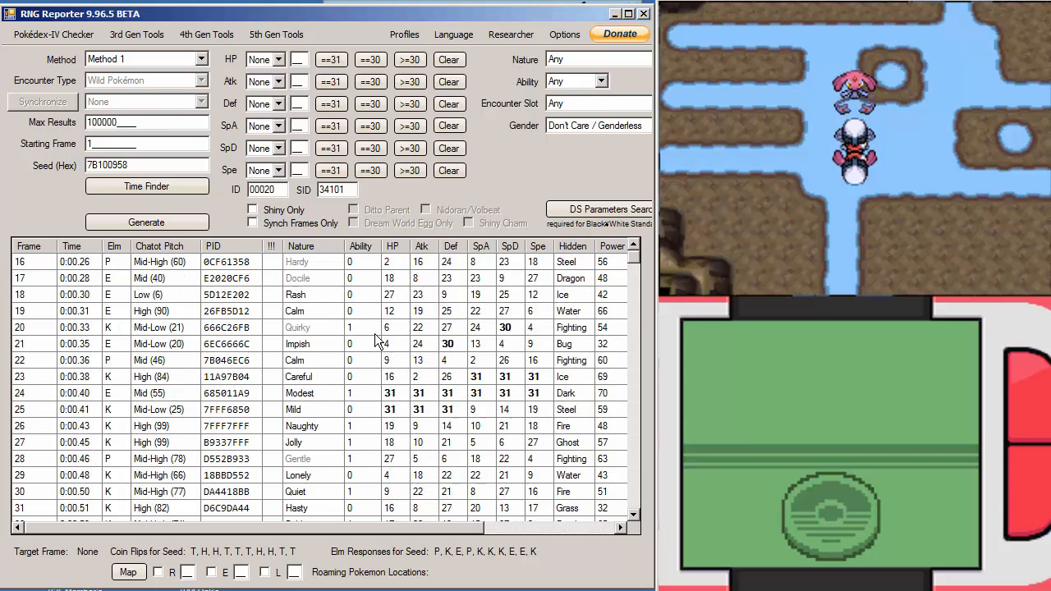
{"action": "left_click", "coordinate": [312, 392]}
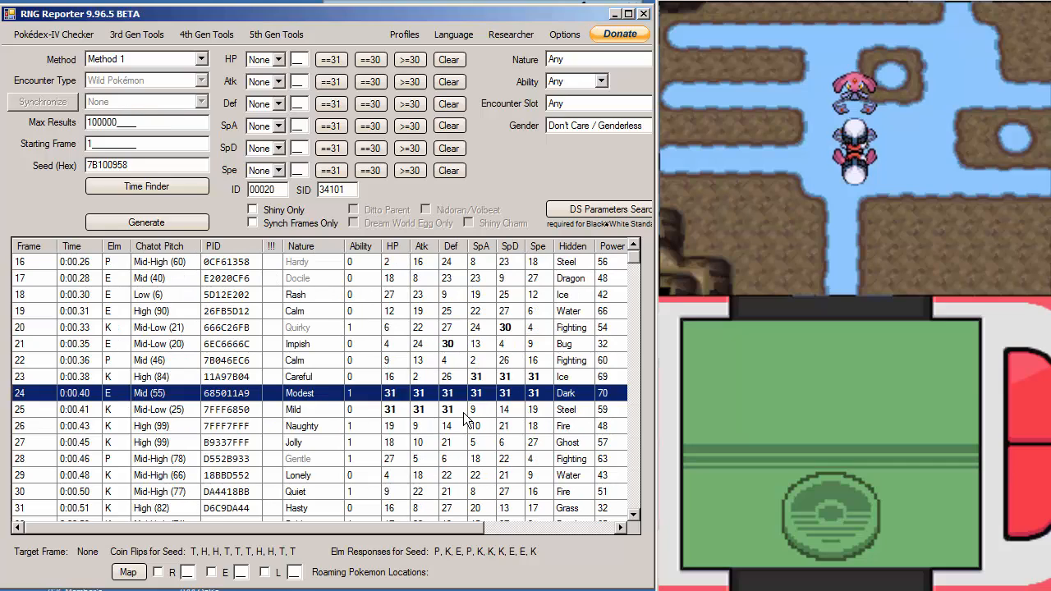
Work out 19 with the Calculator and pick frame 19 in the results
{"action": "left_click", "coordinate": [151, 376]}
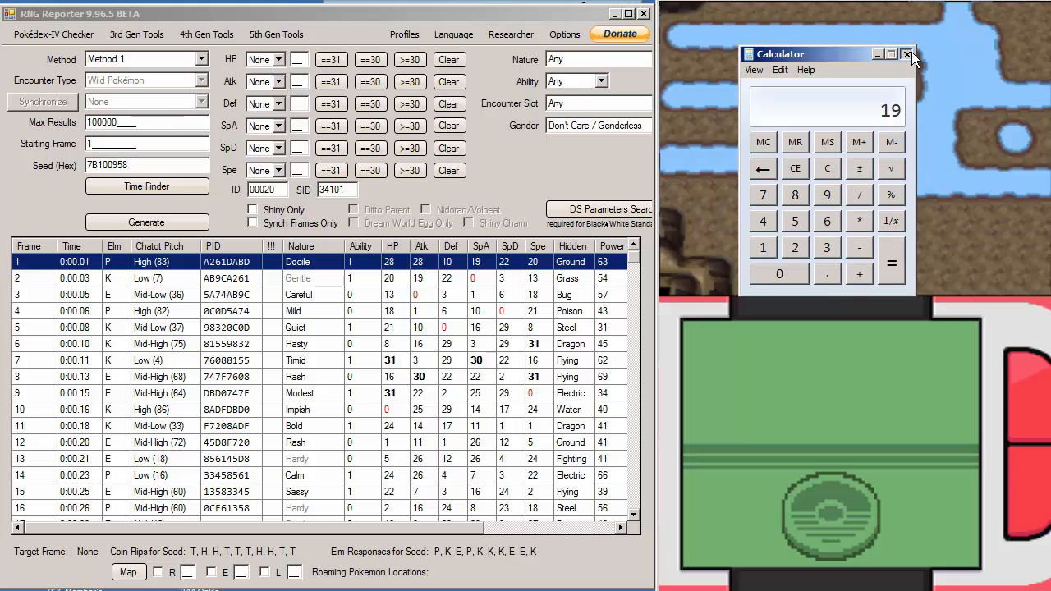
{"action": "left_click", "coordinate": [909, 52]}
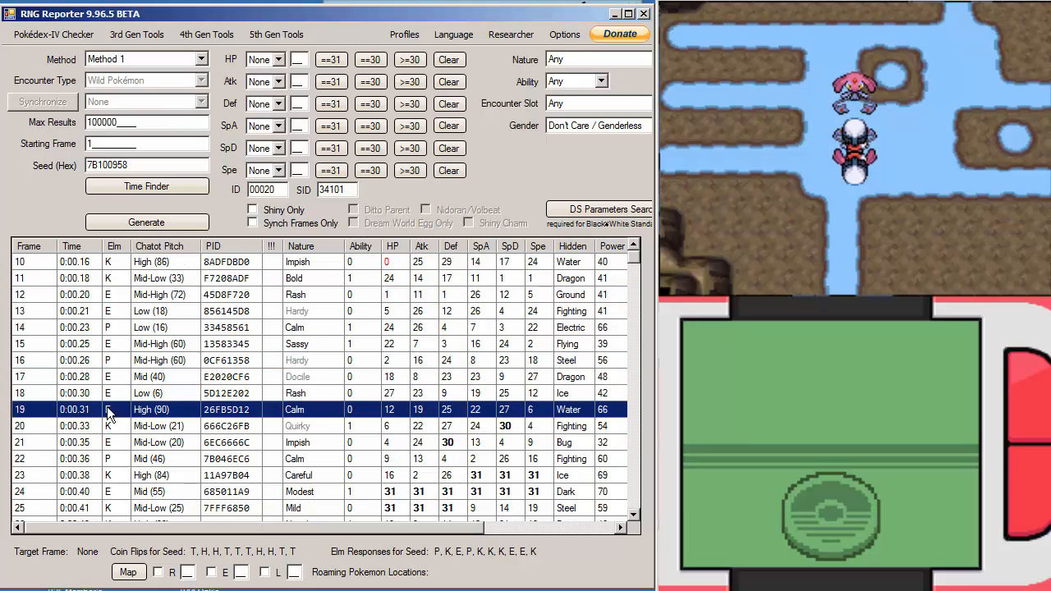
{"action": "mouse_move", "coordinate": [539, 381]}
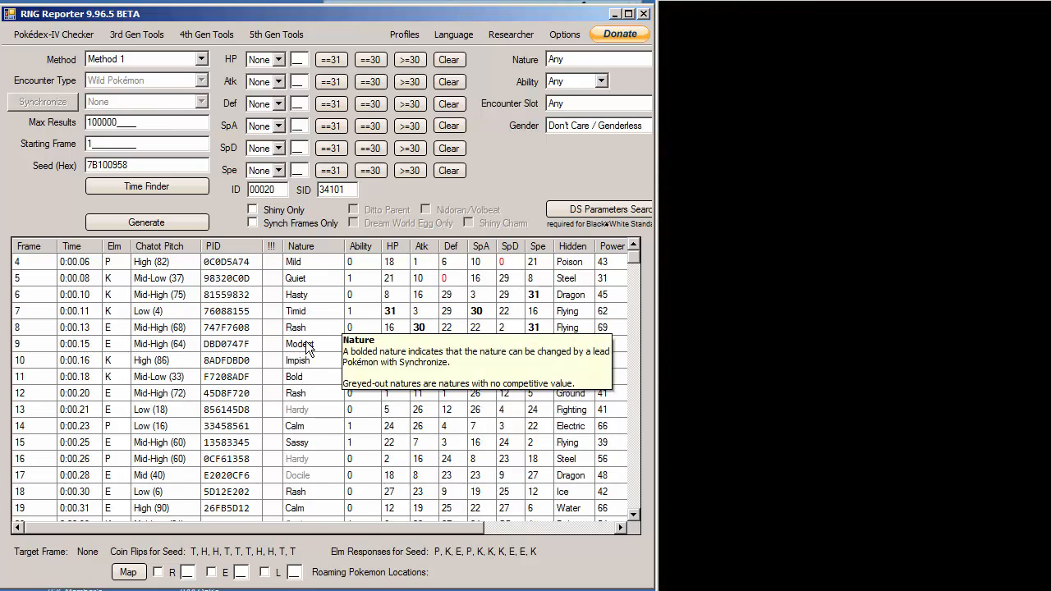
{"action": "mouse_move", "coordinate": [447, 338]}
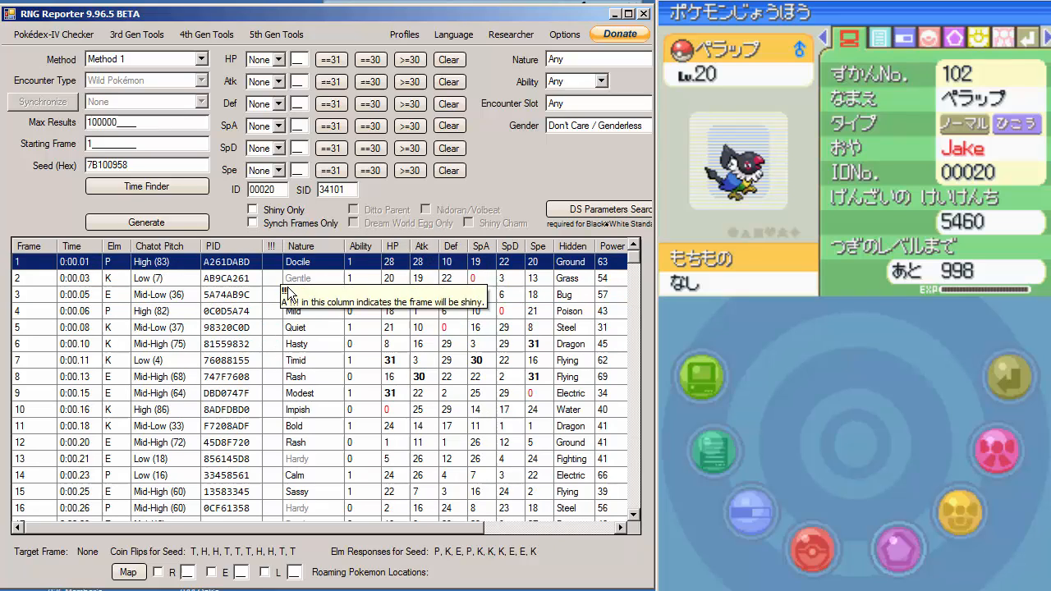
{"action": "left_click", "coordinate": [147, 278]}
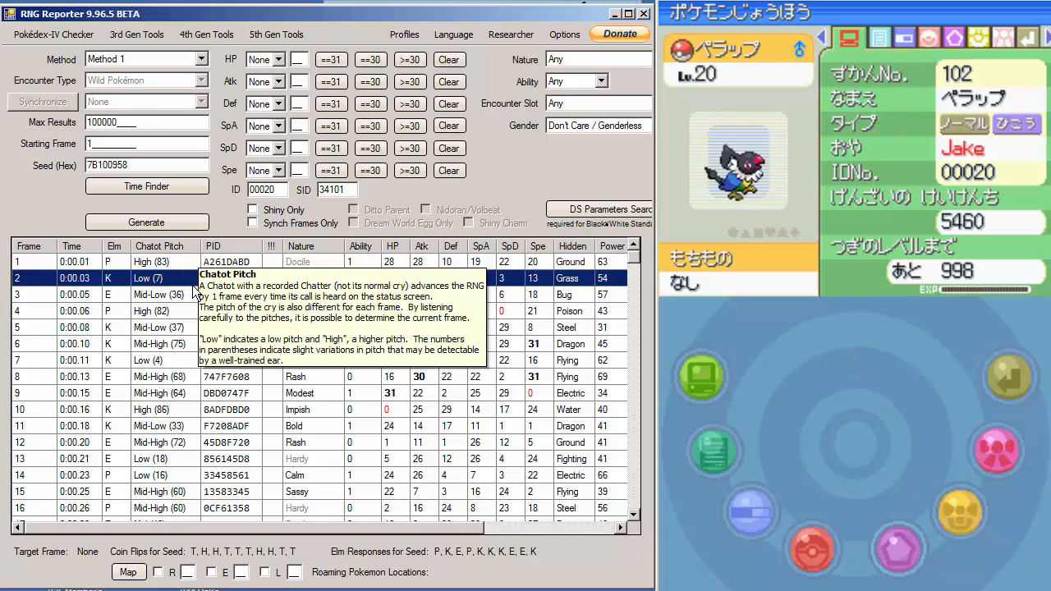
{"action": "left_click", "coordinate": [161, 294]}
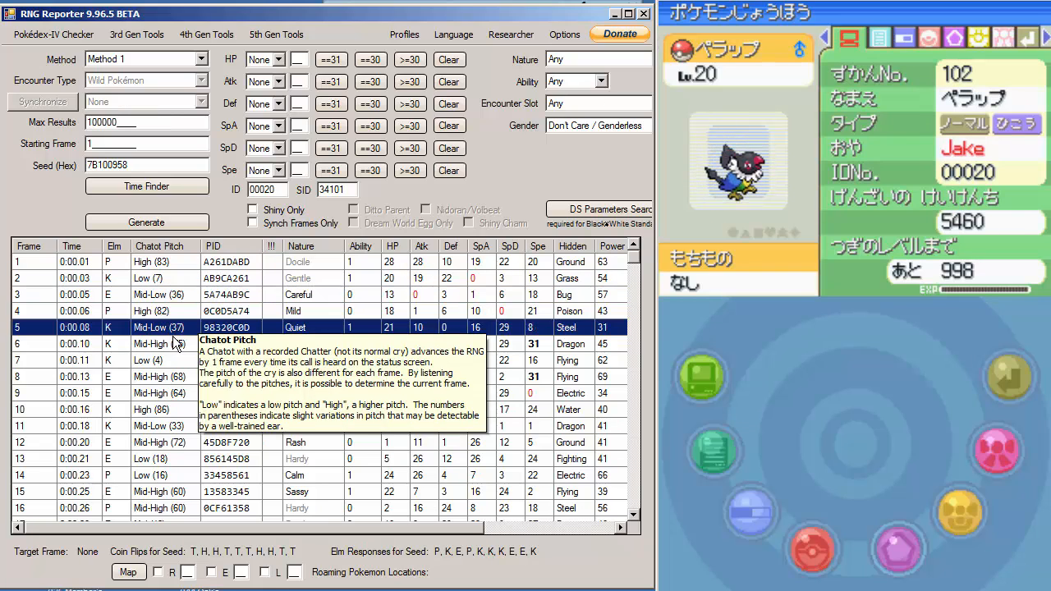
{"action": "left_click", "coordinate": [148, 360]}
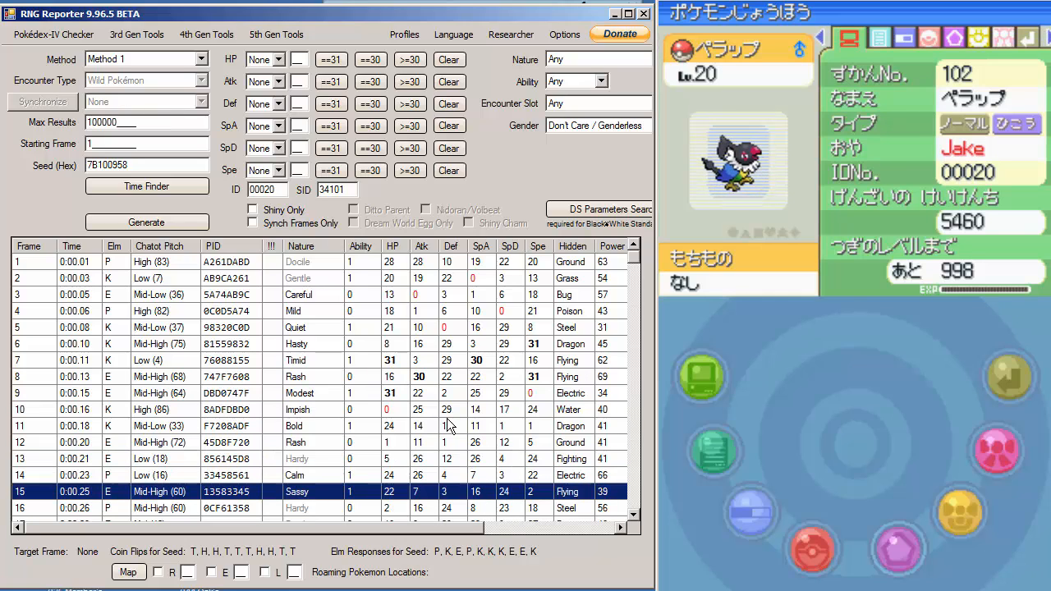
{"action": "scroll", "scroll_direction": "down", "scroll_amount": 3}
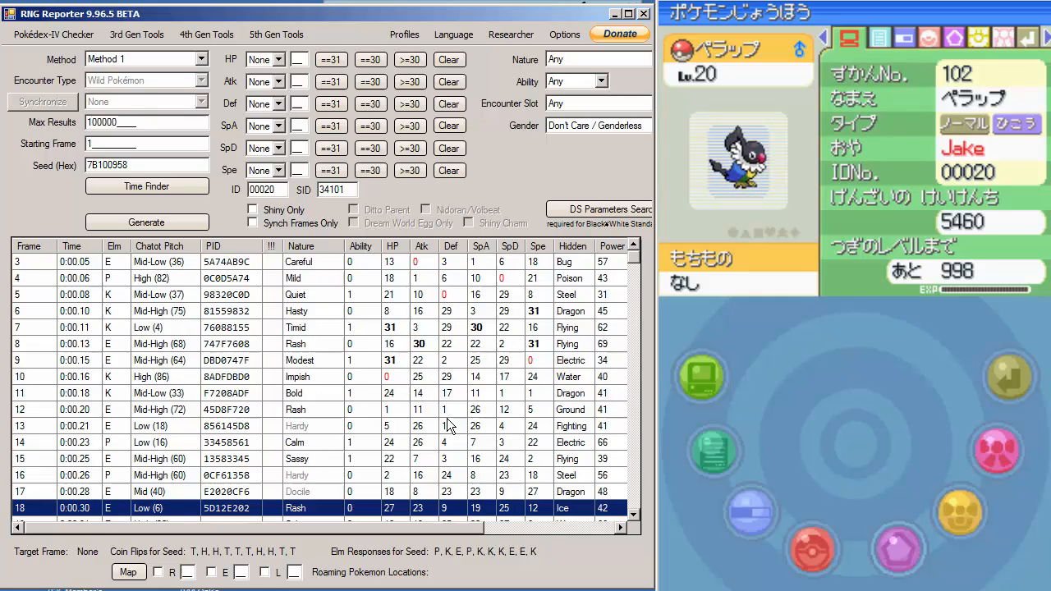
{"action": "scroll", "scroll_direction": "down", "scroll_amount": 3}
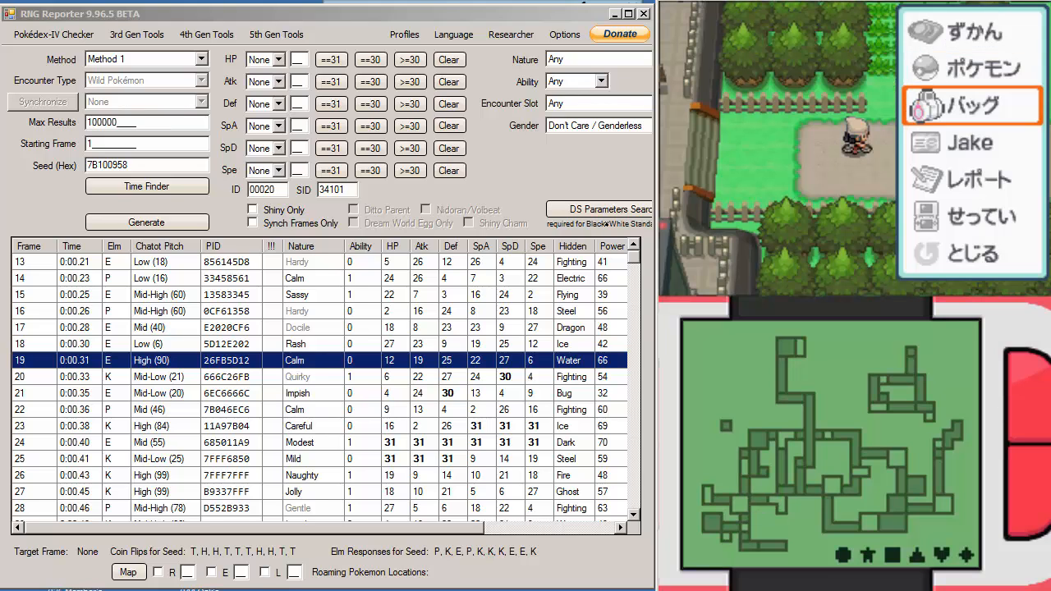
{"action": "left_click", "coordinate": [973, 105]}
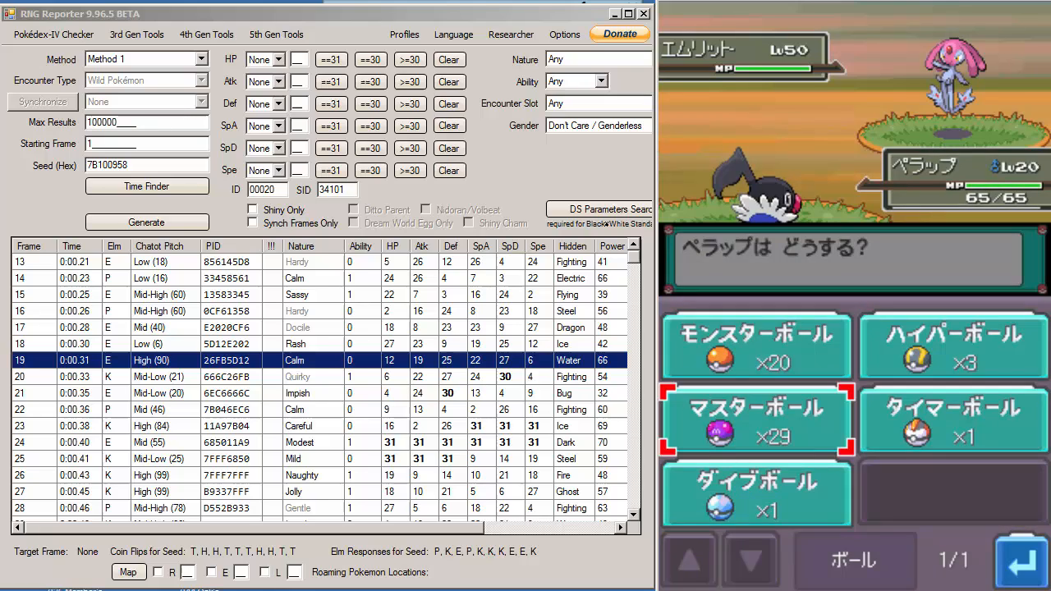
{"action": "left_click", "coordinate": [756, 420]}
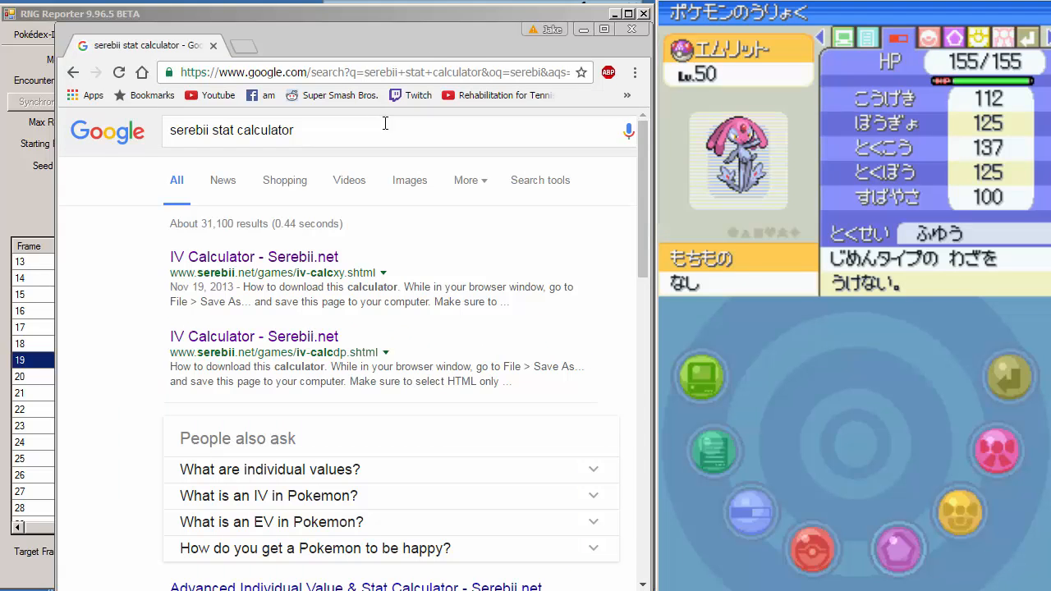
Load Serebii's IV calculator and choose Mesprit as the species
{"action": "left_click", "coordinate": [253, 256]}
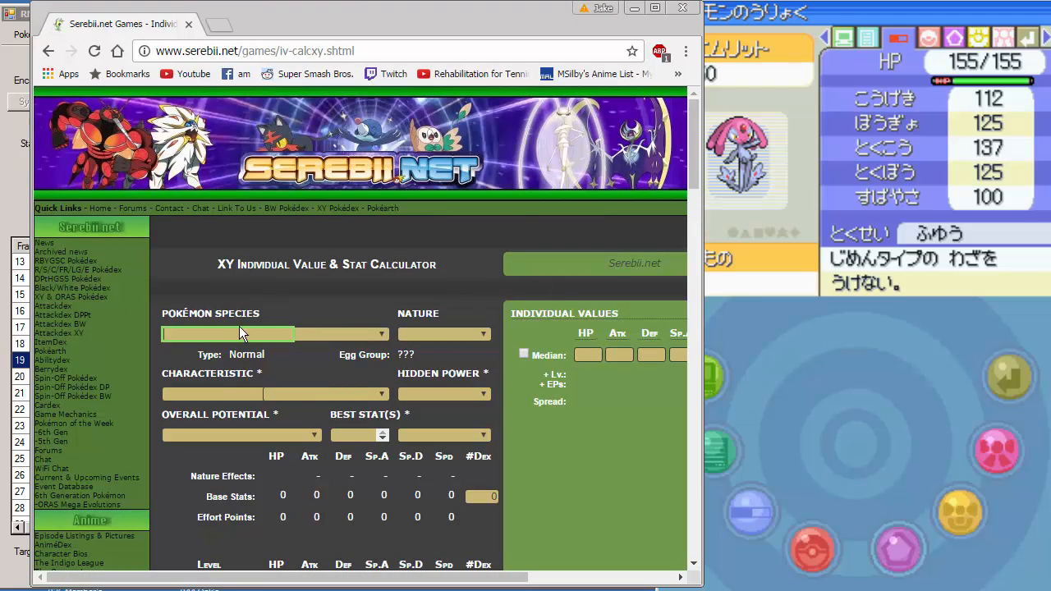
{"action": "type", "text": "mesprit"}
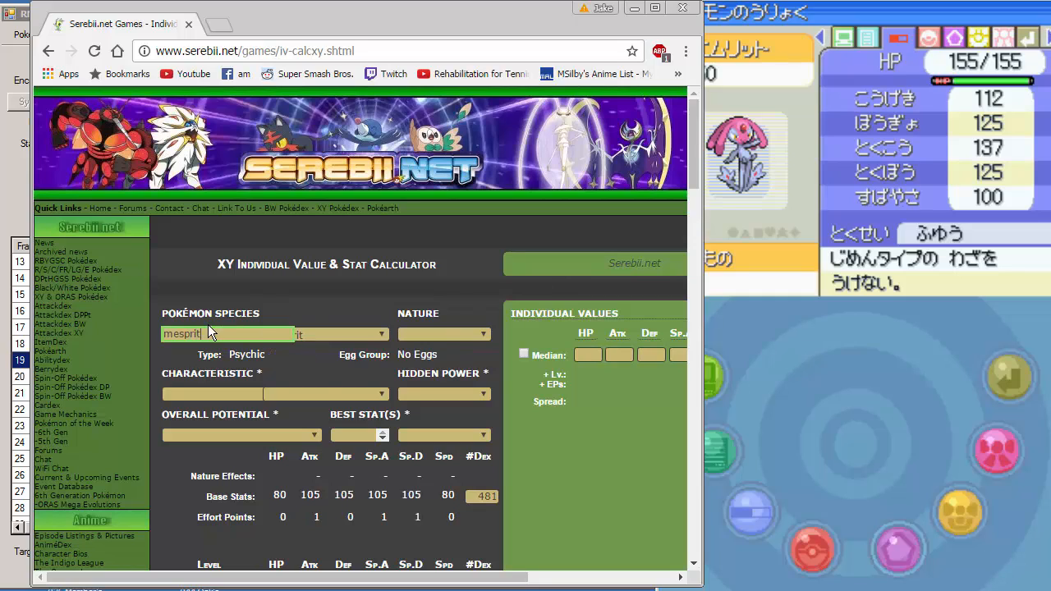
{"action": "left_click", "coordinate": [444, 335]}
{"action": "type", "text": "125"}
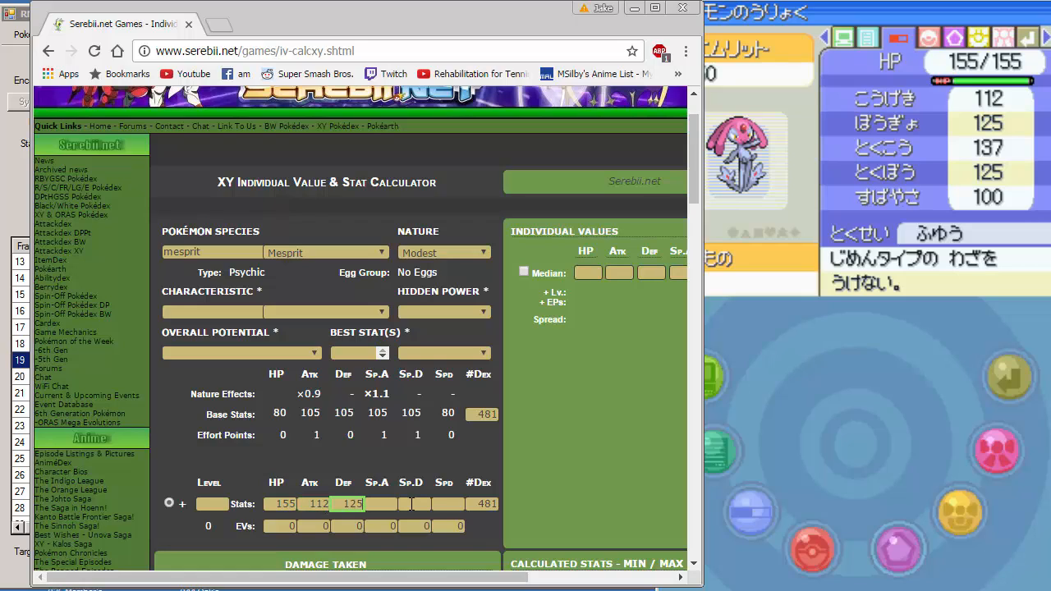
Enter the Modest level-50 stats 155/112/125/137/125/100 and calculate the IVs, all 30–31
{"action": "left_click", "coordinate": [385, 503]}
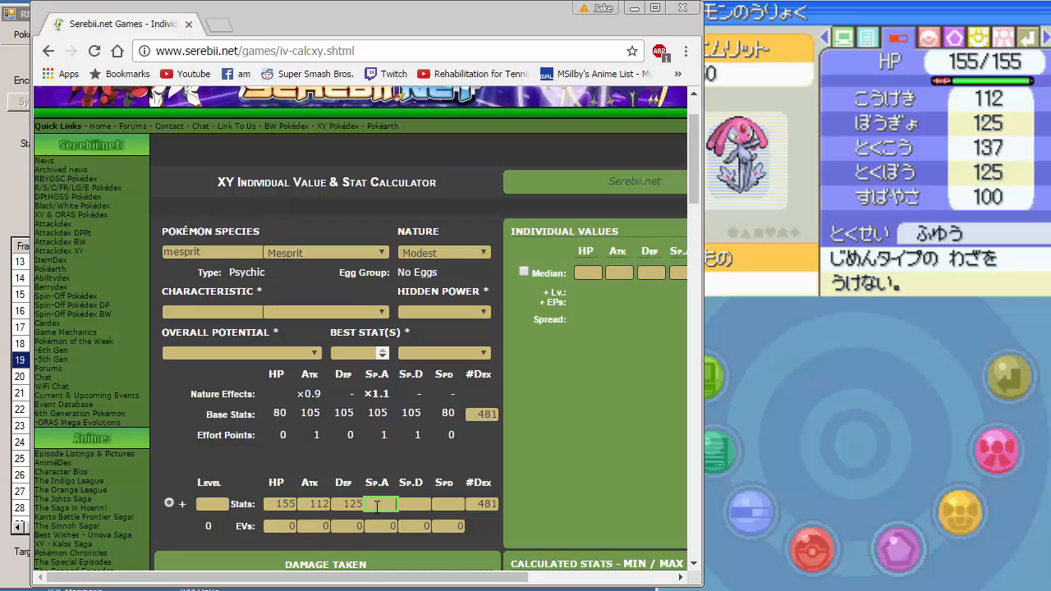
{"action": "type", "text": "137"}
{"action": "left_click", "coordinate": [449, 502]}
{"action": "type", "text": "100"}
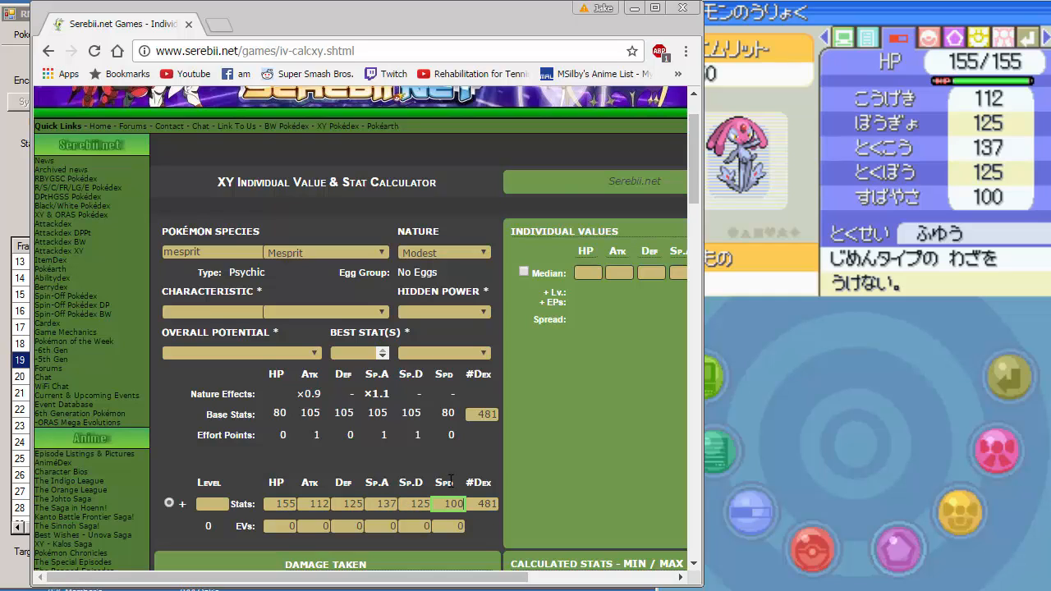
{"action": "scroll", "scroll_direction": "down", "scroll_amount": 3}
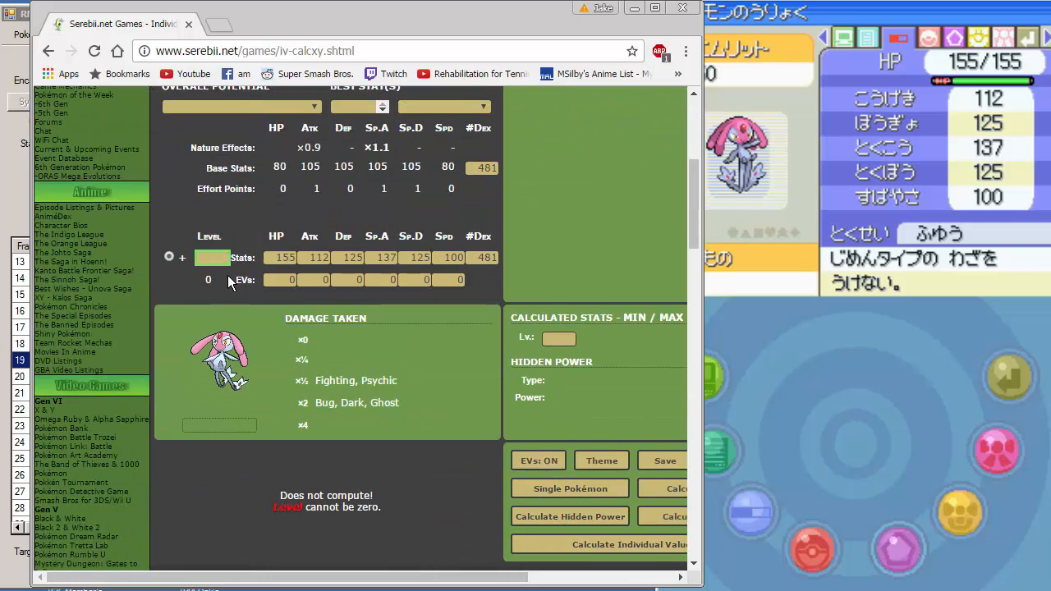
{"action": "left_click", "coordinate": [626, 546]}
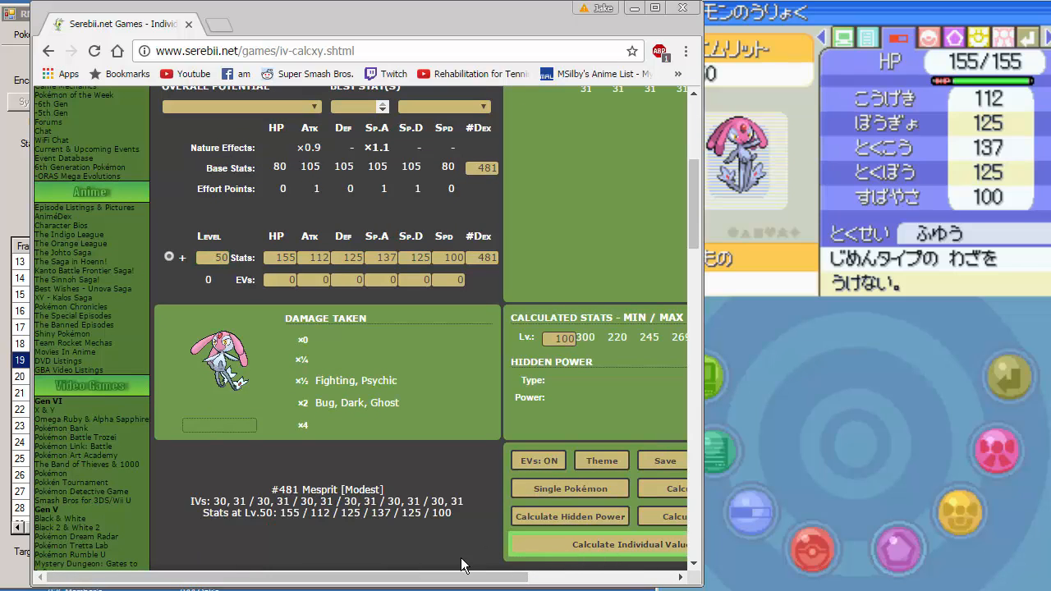
{"action": "scroll", "scroll_direction": "up", "scroll_amount": 3}
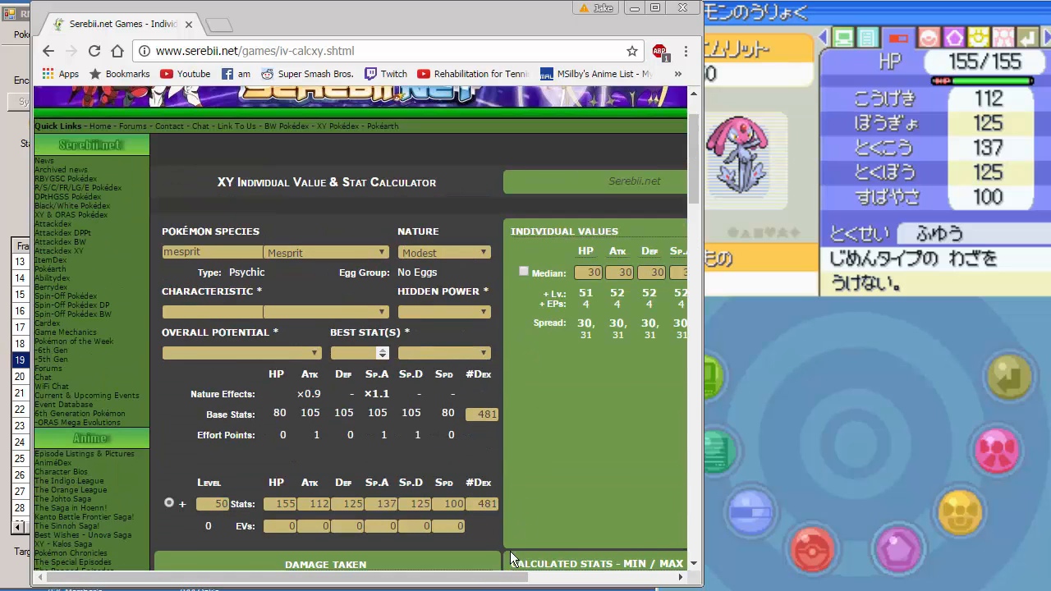